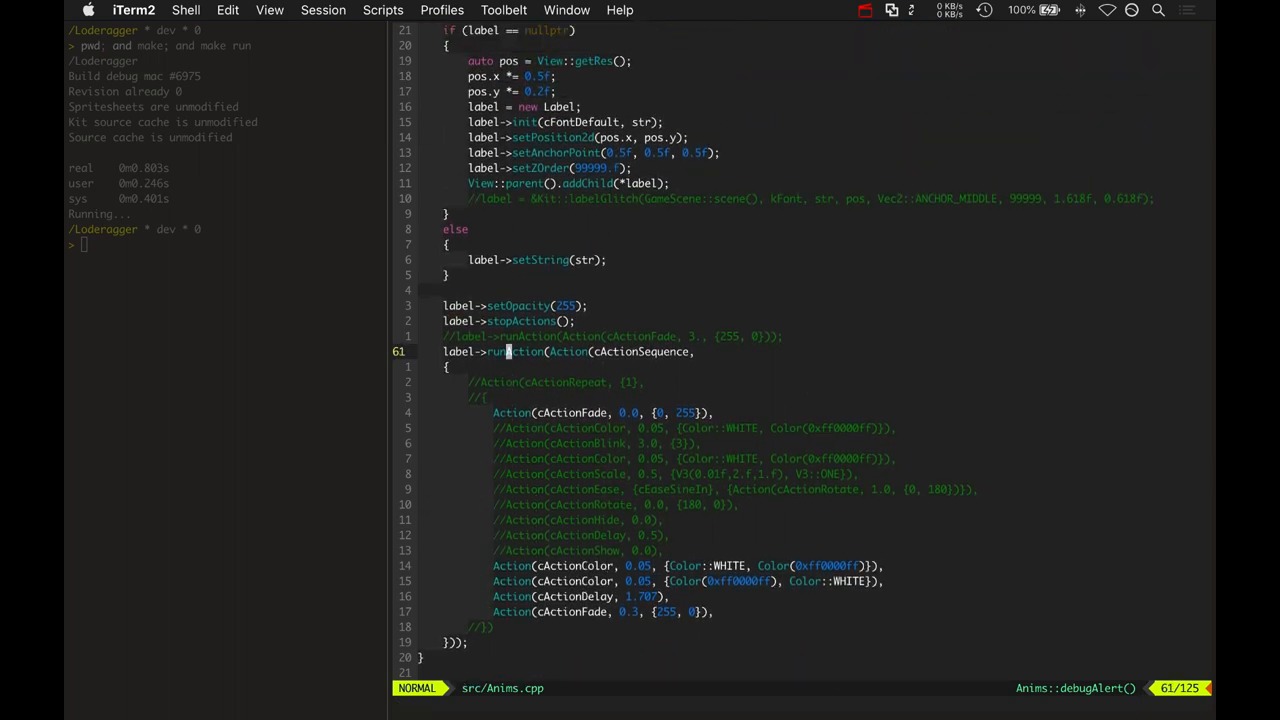
Mark the fade action line, then view Action.h's nested Val struct inside struct Action
text(:noh)
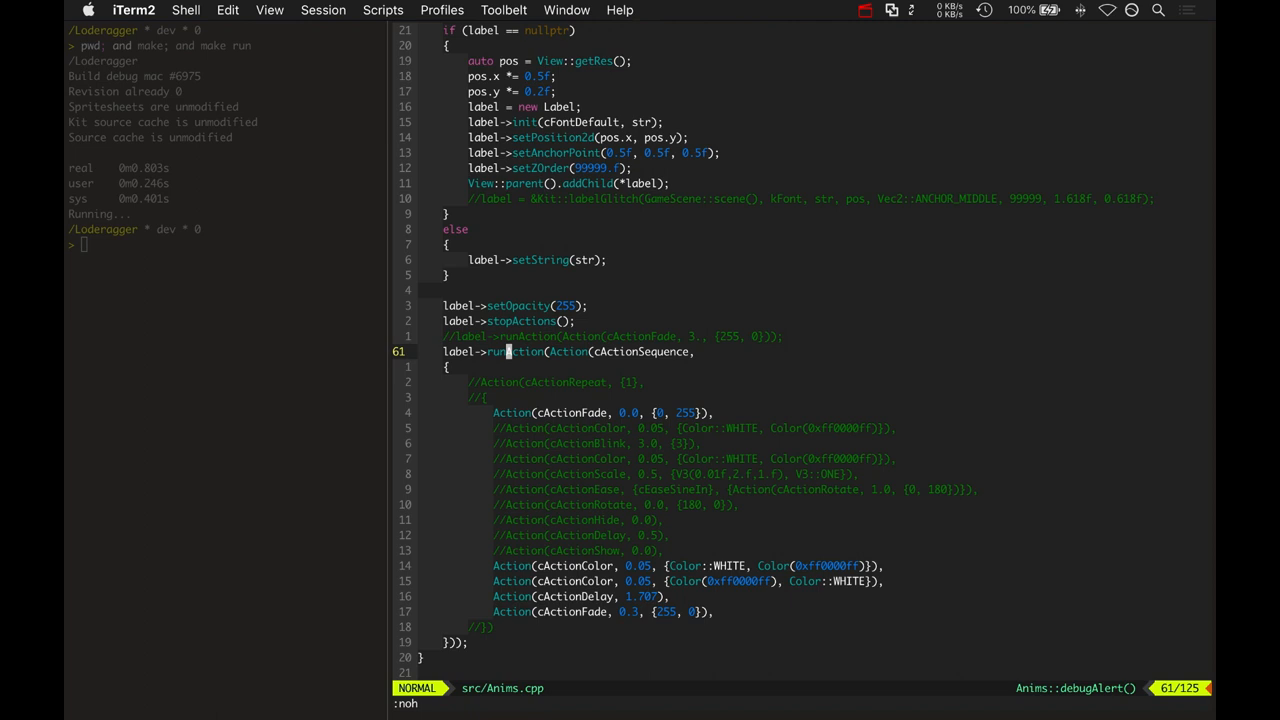
key(V)
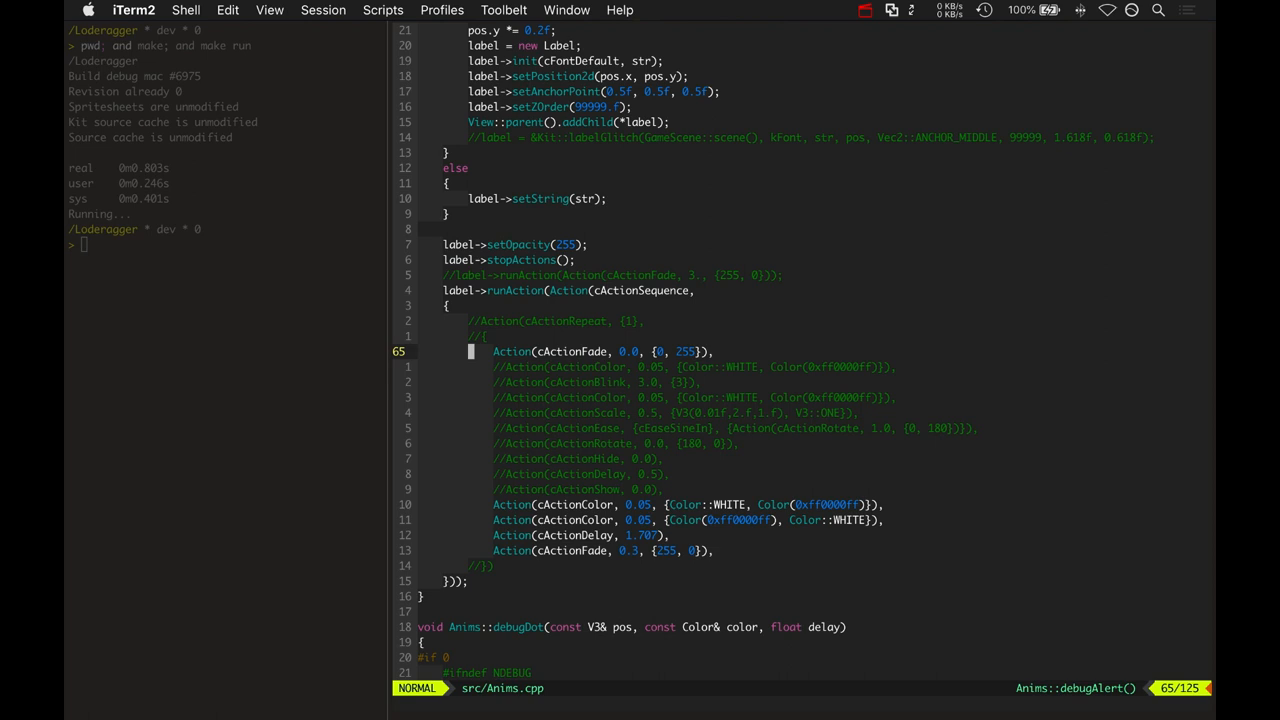
key(V)
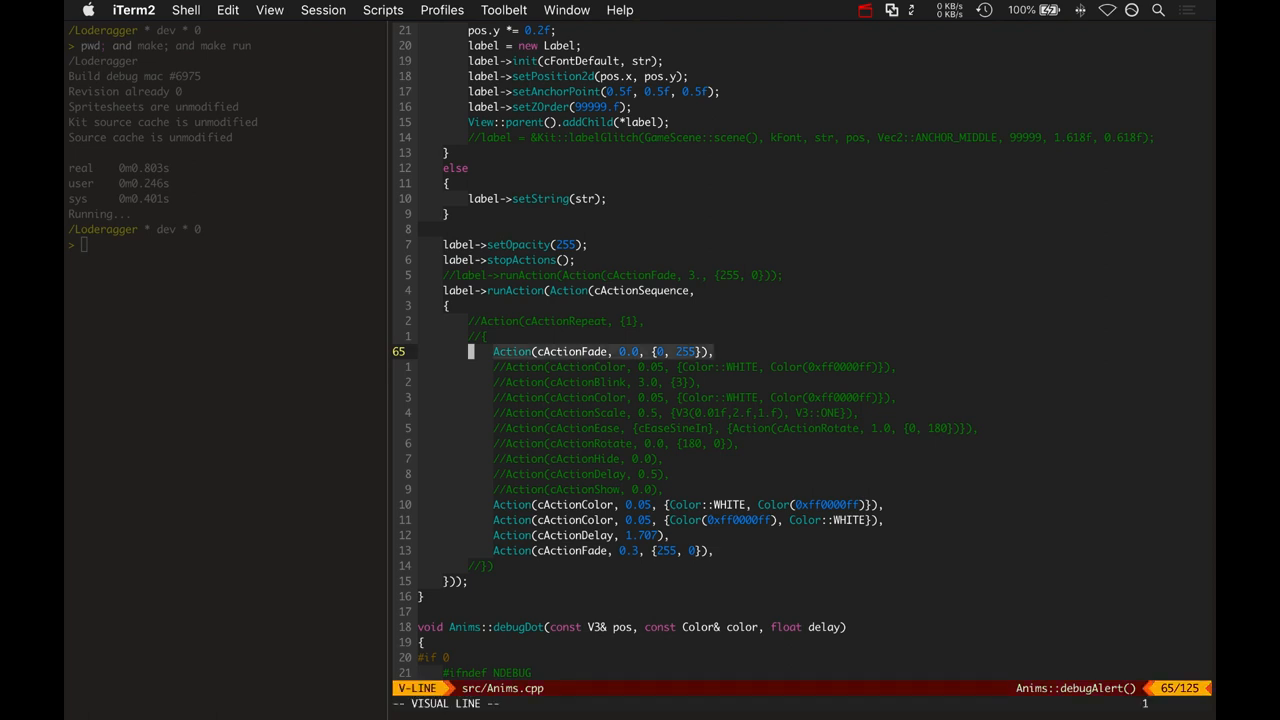
key(Escape)
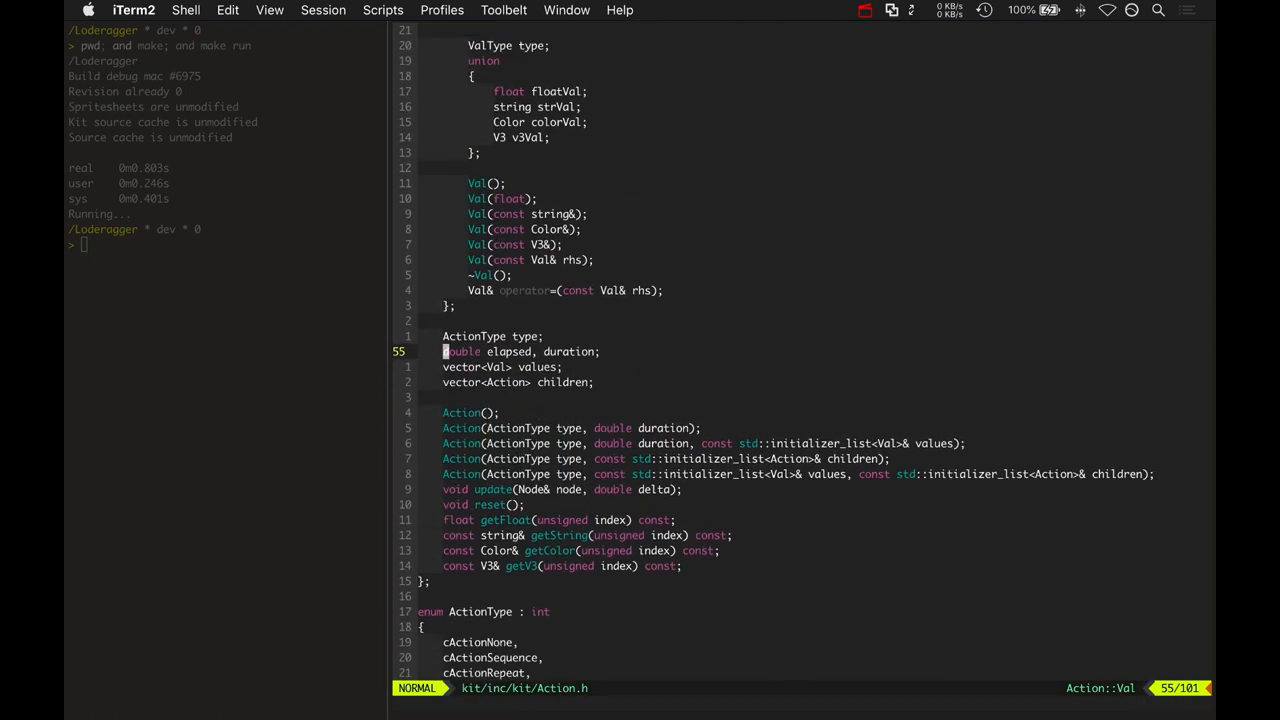
key(V)
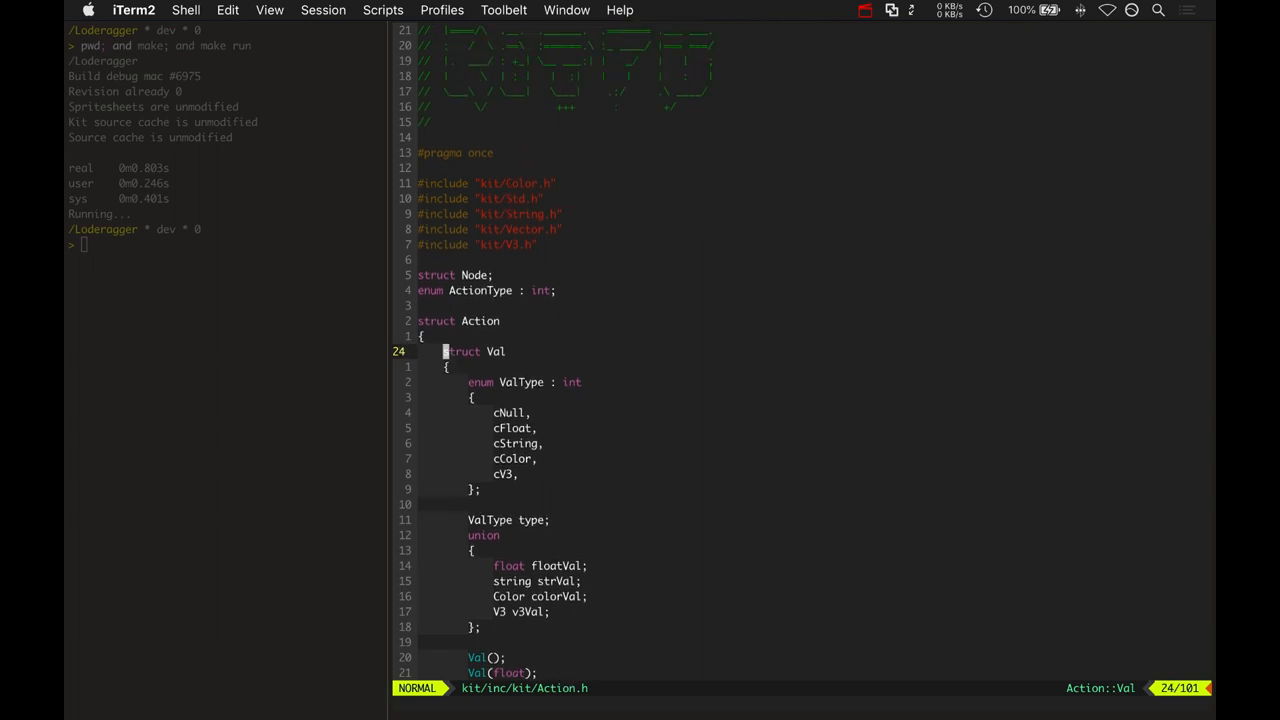
scroll(down, 3)
text(:bp!)
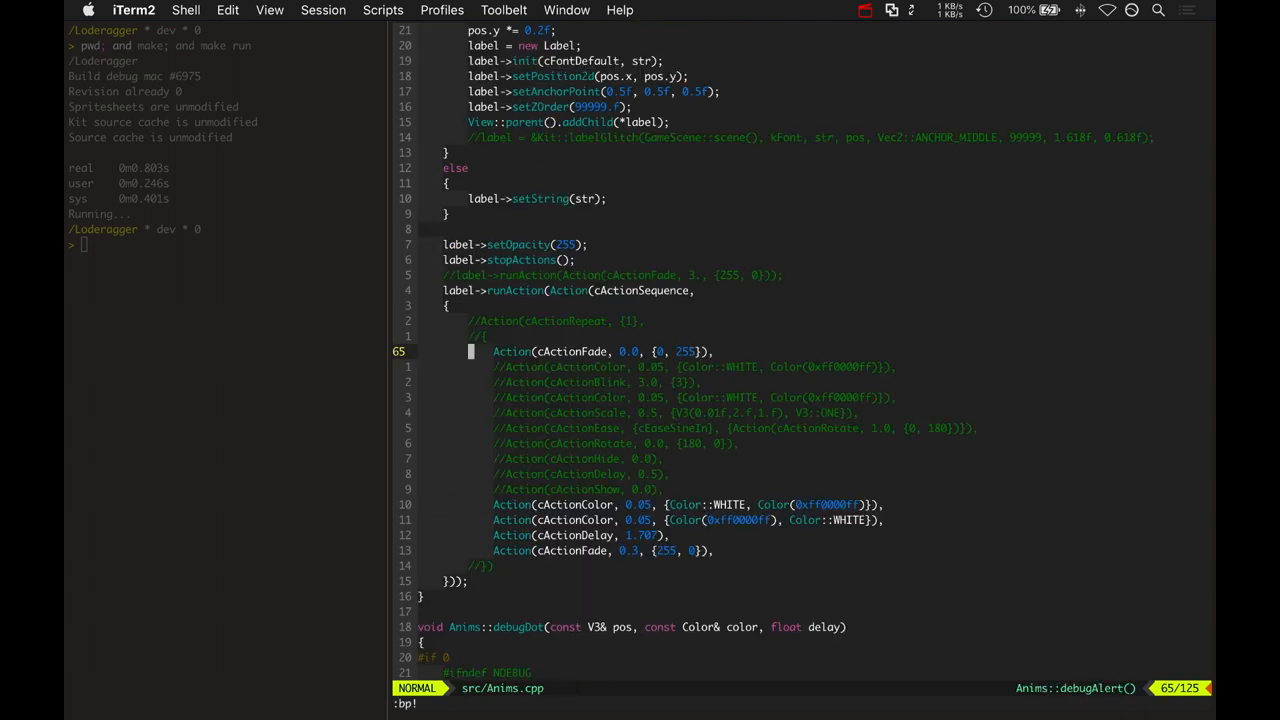
Highlight debugAlert's fade action line and its 0, 255 values, then return to Action.h
scroll(up, 3)
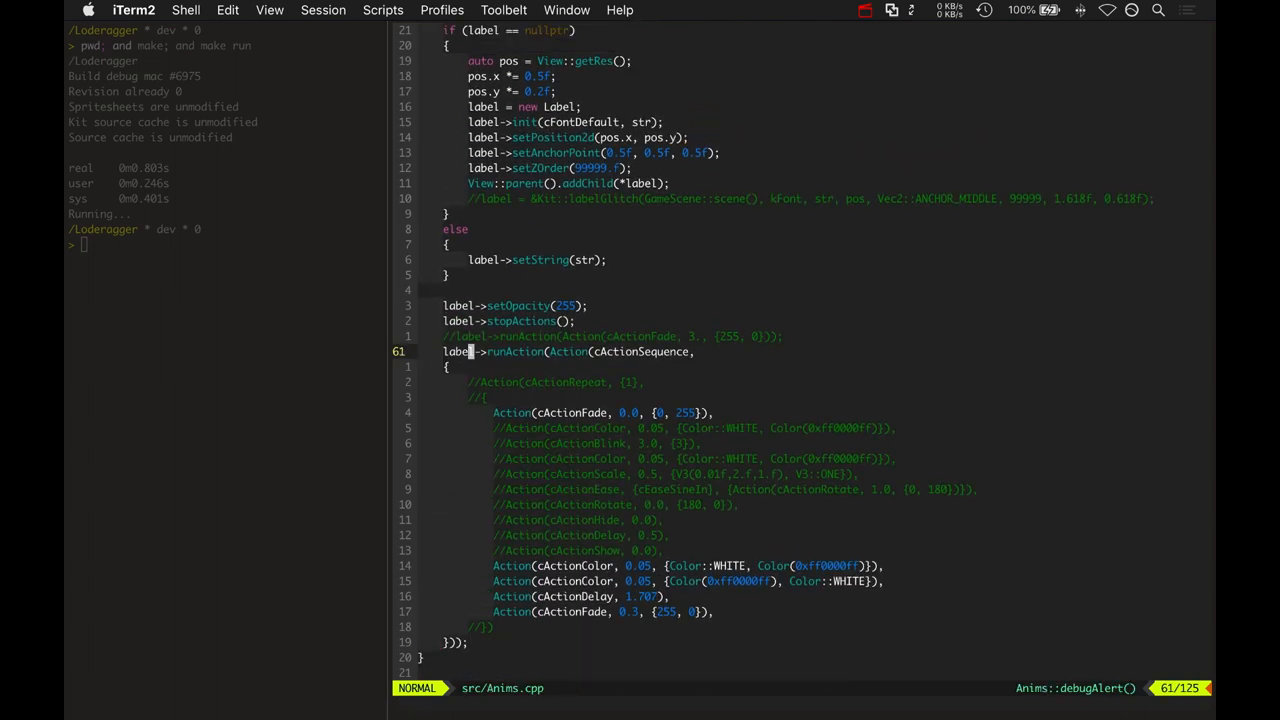
scroll(down, 3)
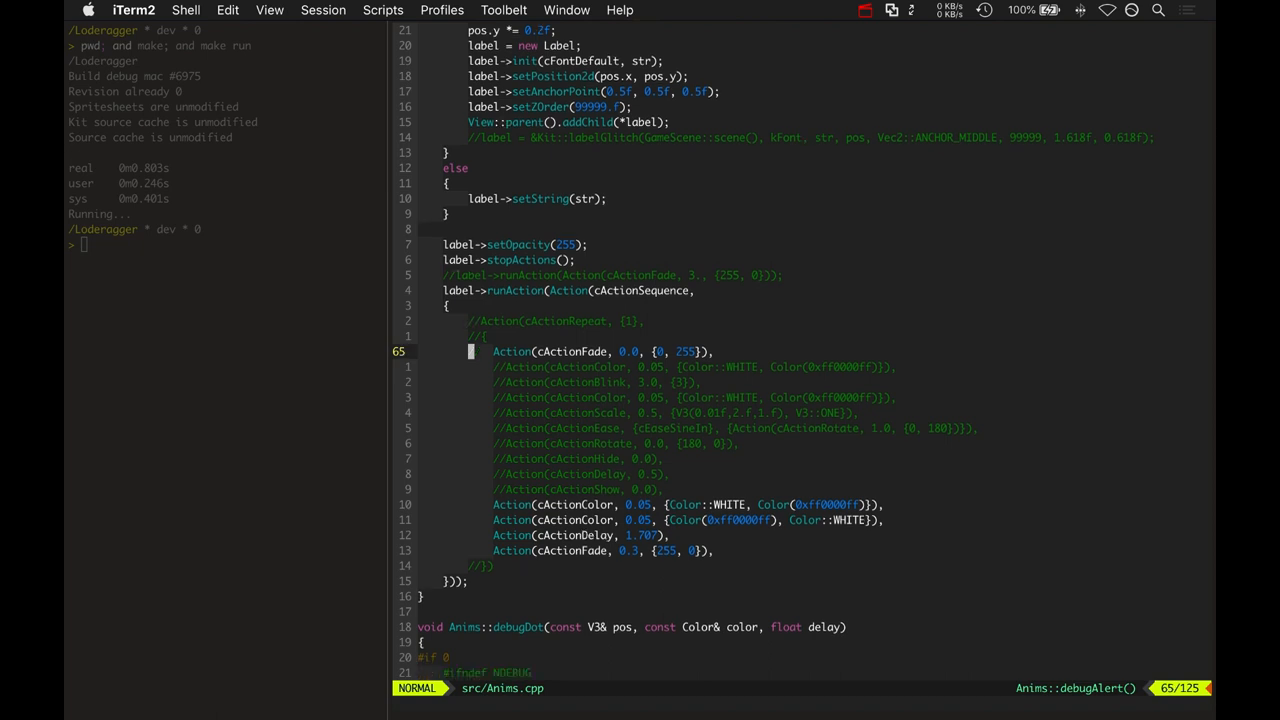
key(V)
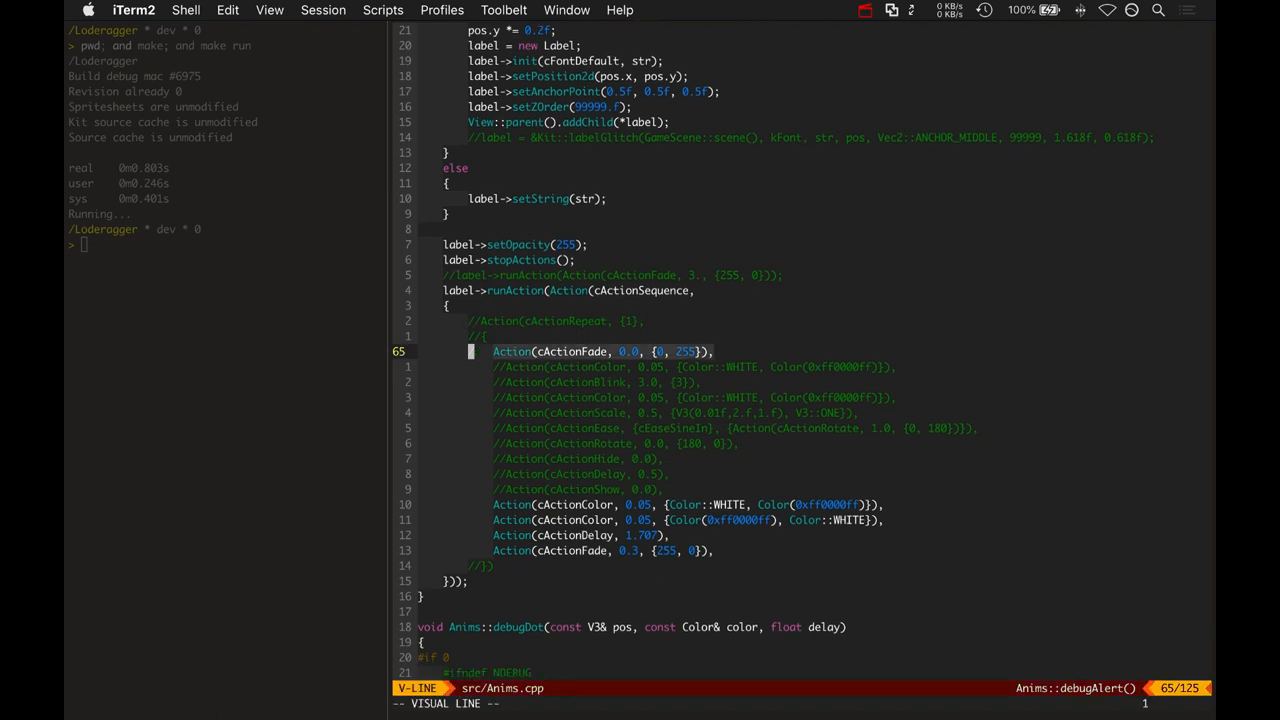
key(Escape)
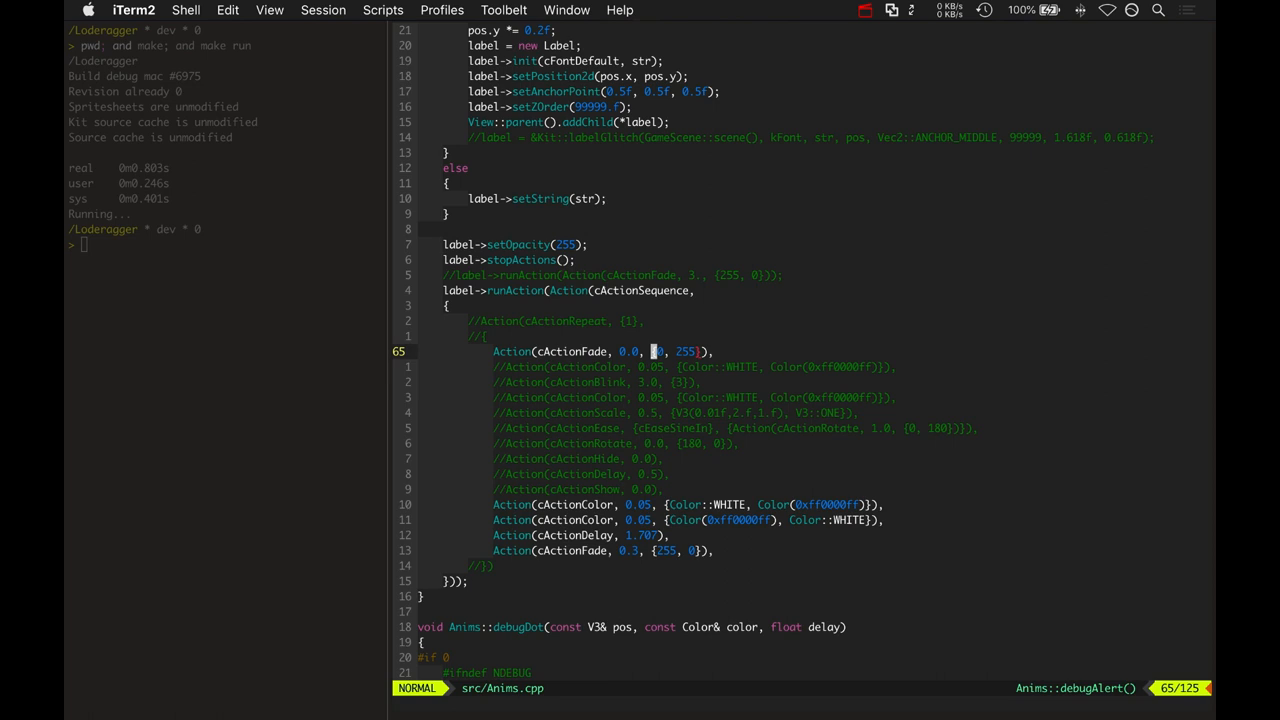
key(v)
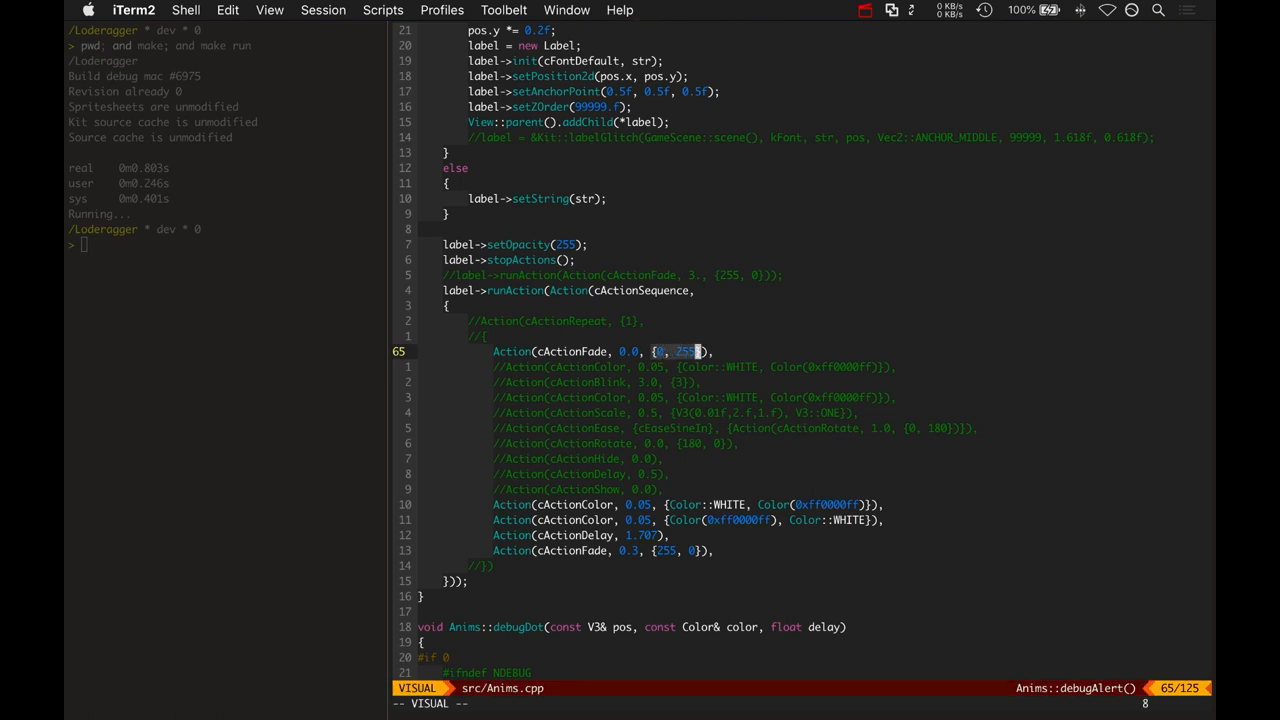
key(Escape)
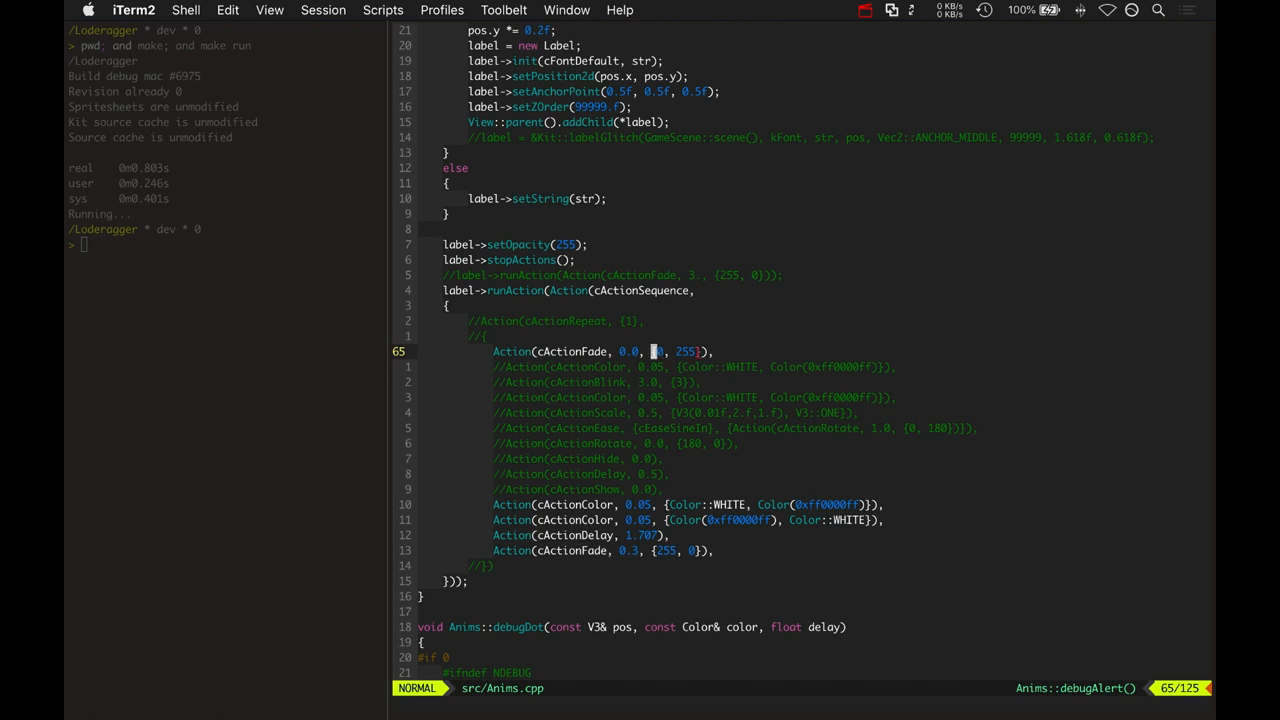
key(v)
text(:bp!)
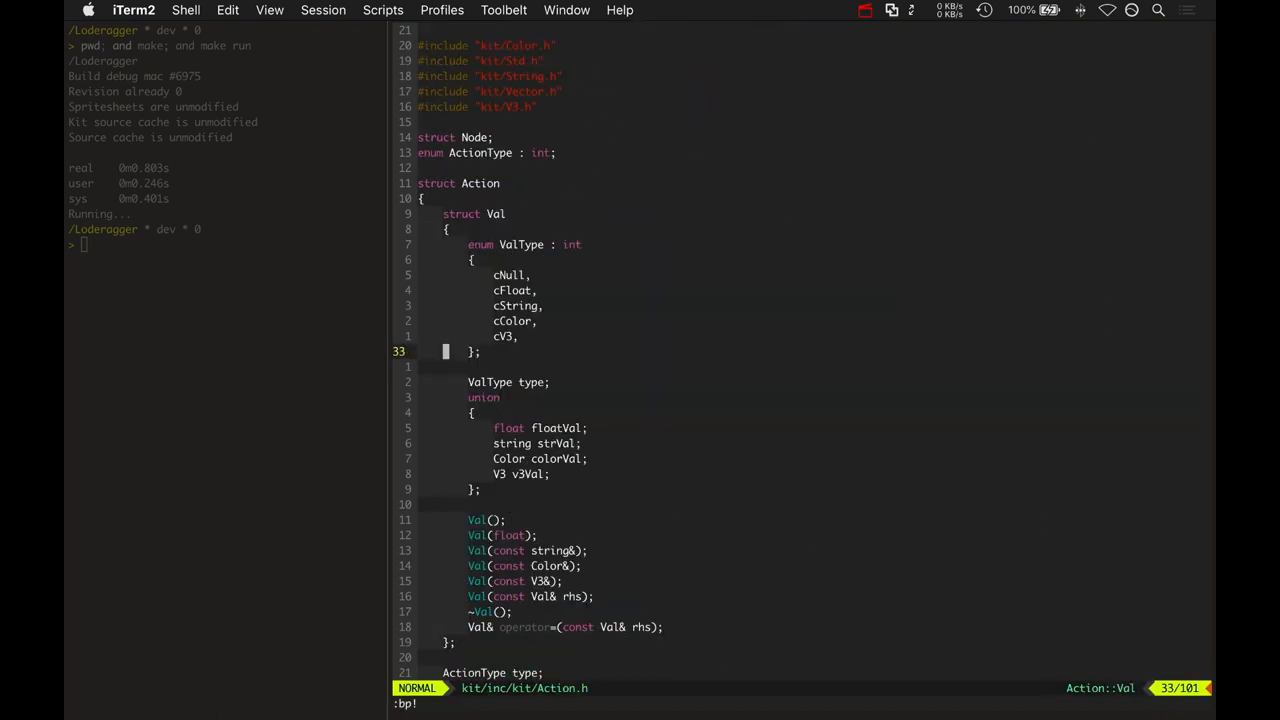
Scroll through Val and the Action constructors, marking the duration and values parameters
scroll(down, 3)
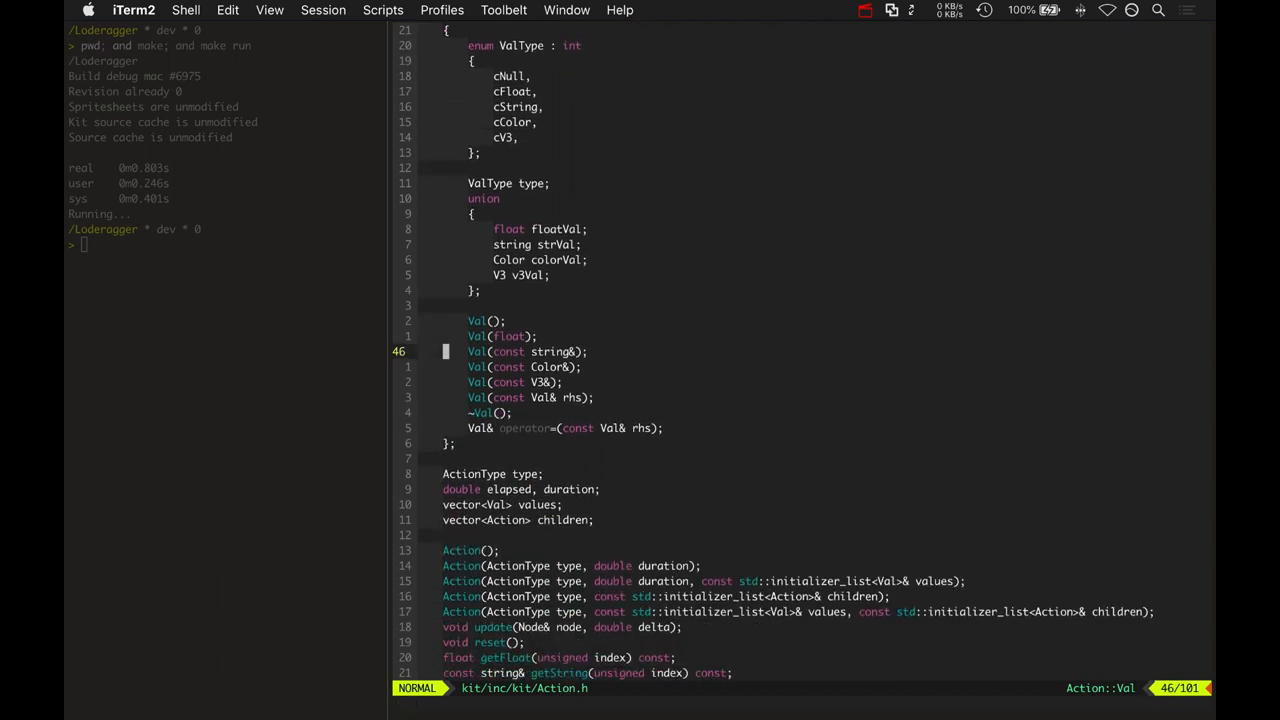
scroll(down, 3)
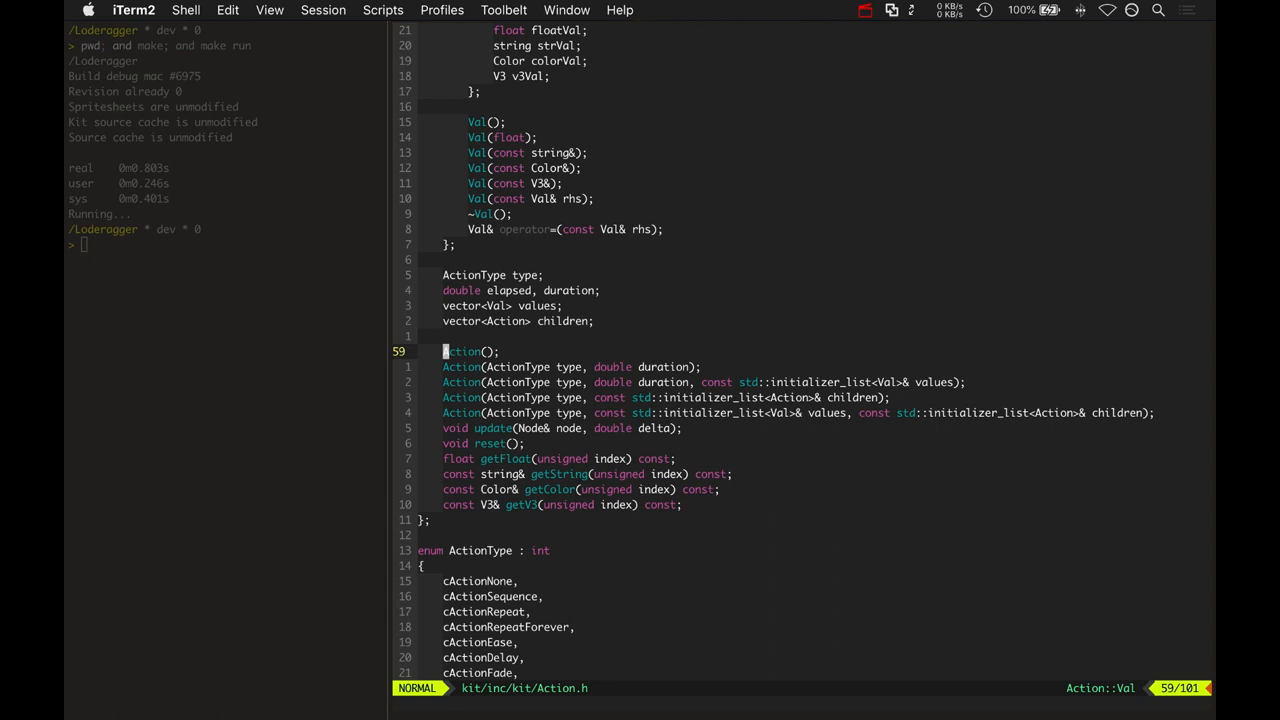
scroll(down, 3)
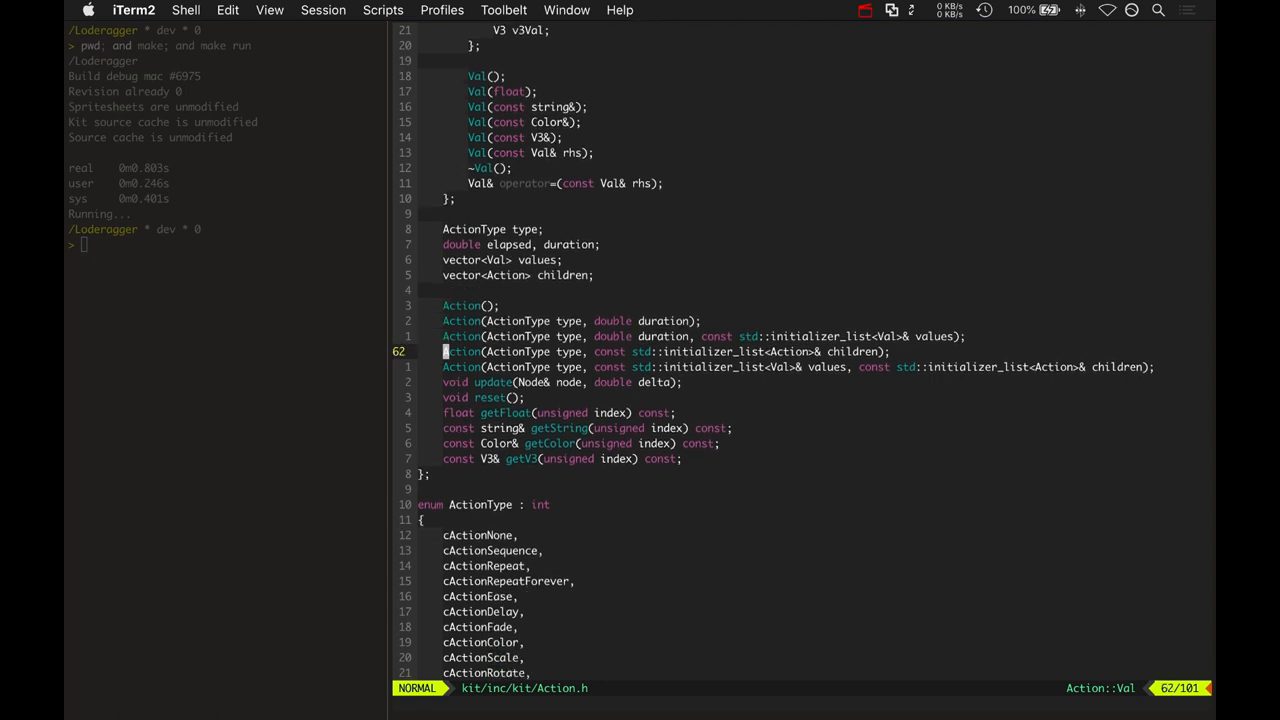
key(V)
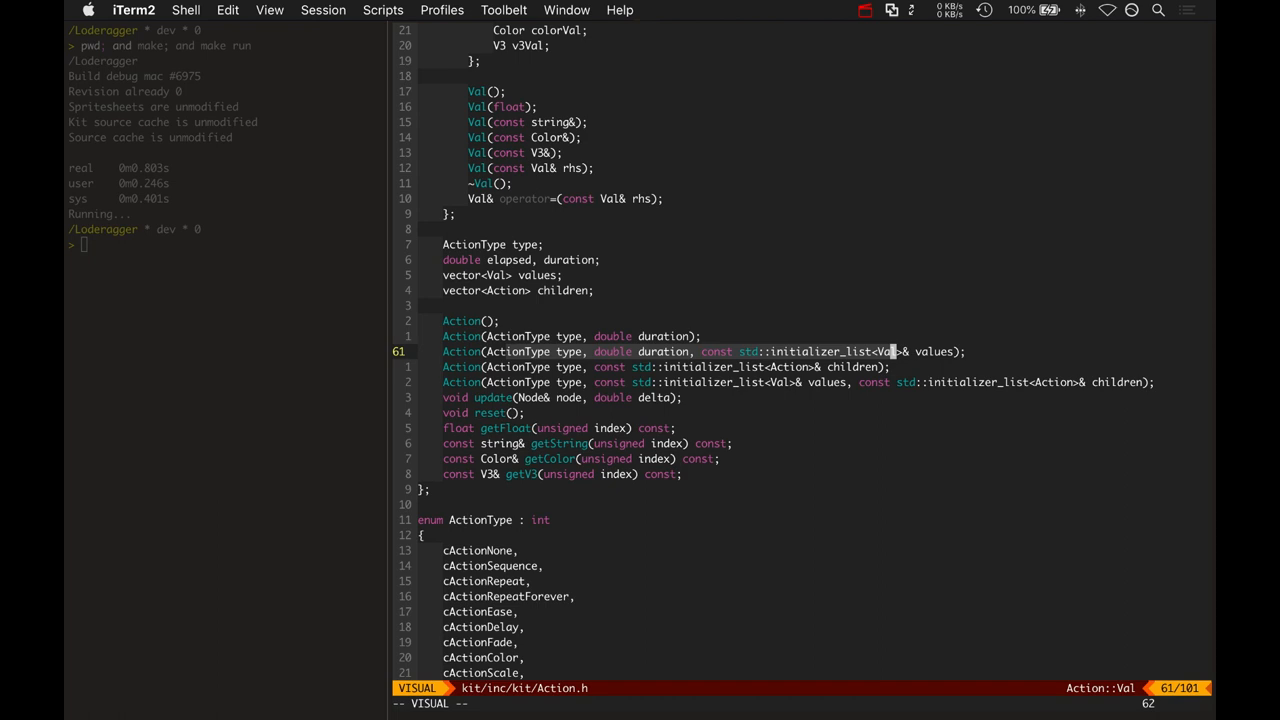
key(Escape)
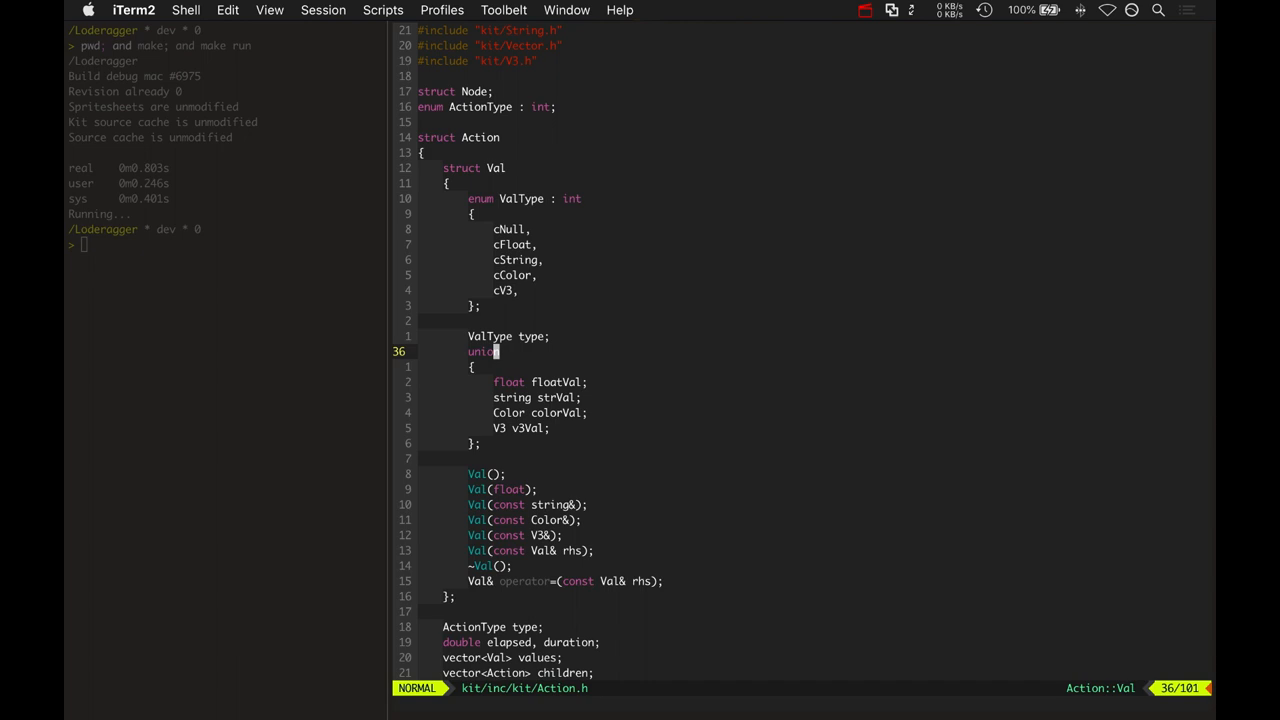
scroll(down, 3)
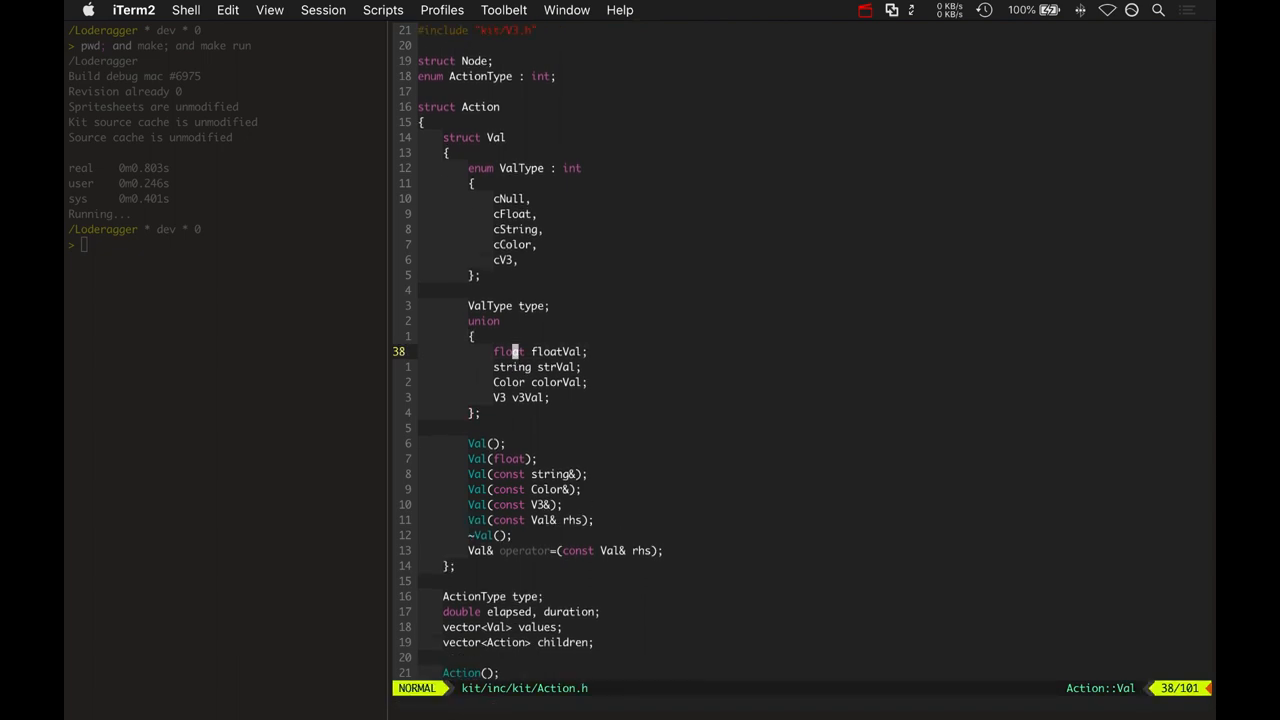
scroll(down, 3)
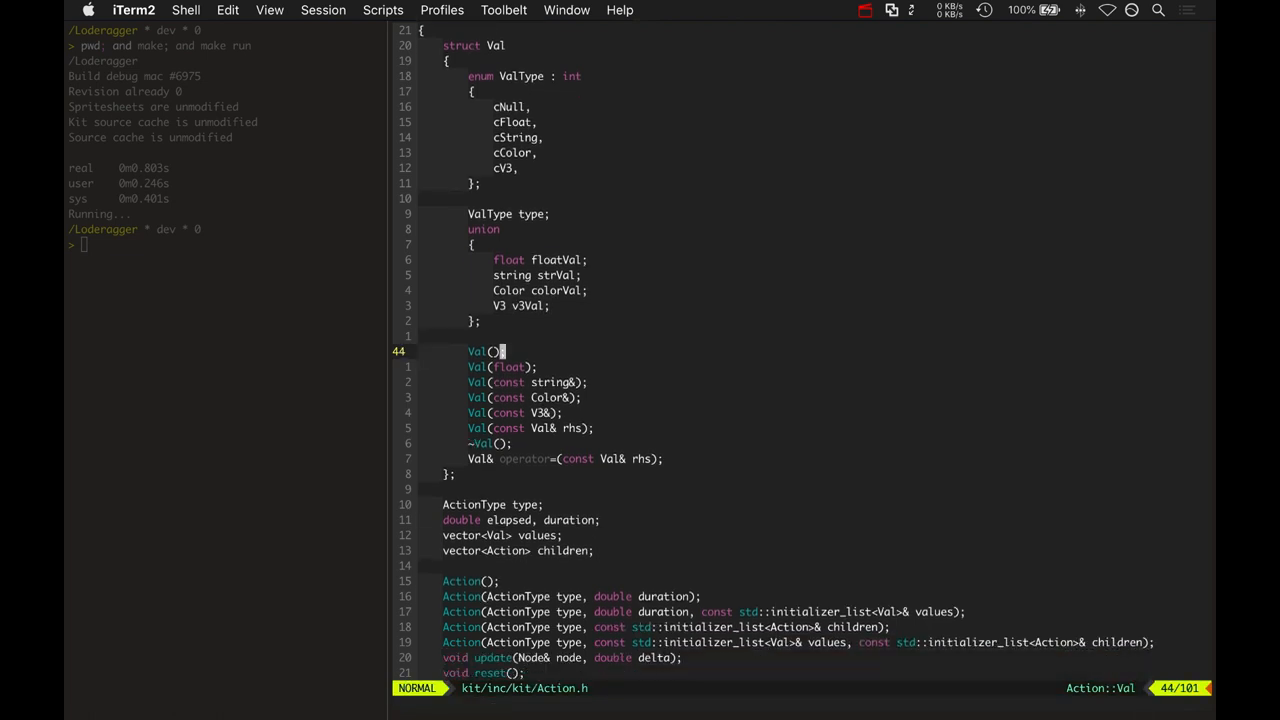
scroll(down, 3)
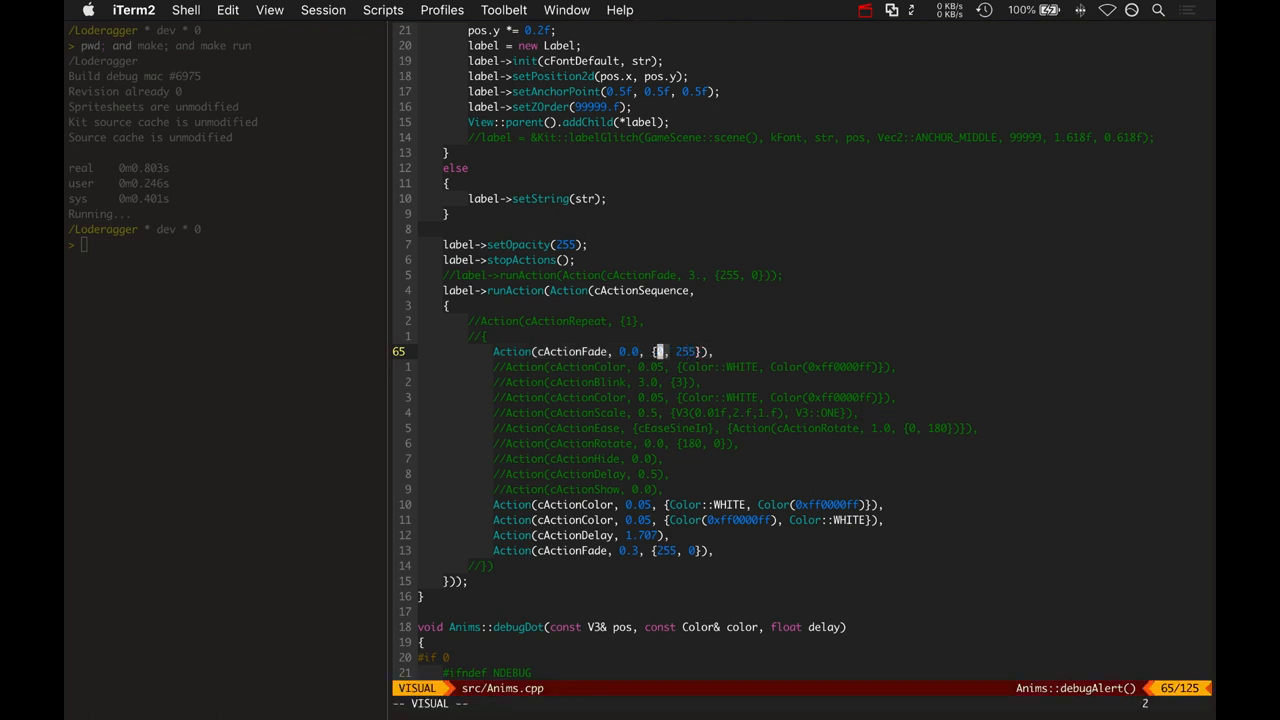
Wrap the fade values as Action::Val(0) and Action::Val(255) and clear search highlighting
key(Escape)
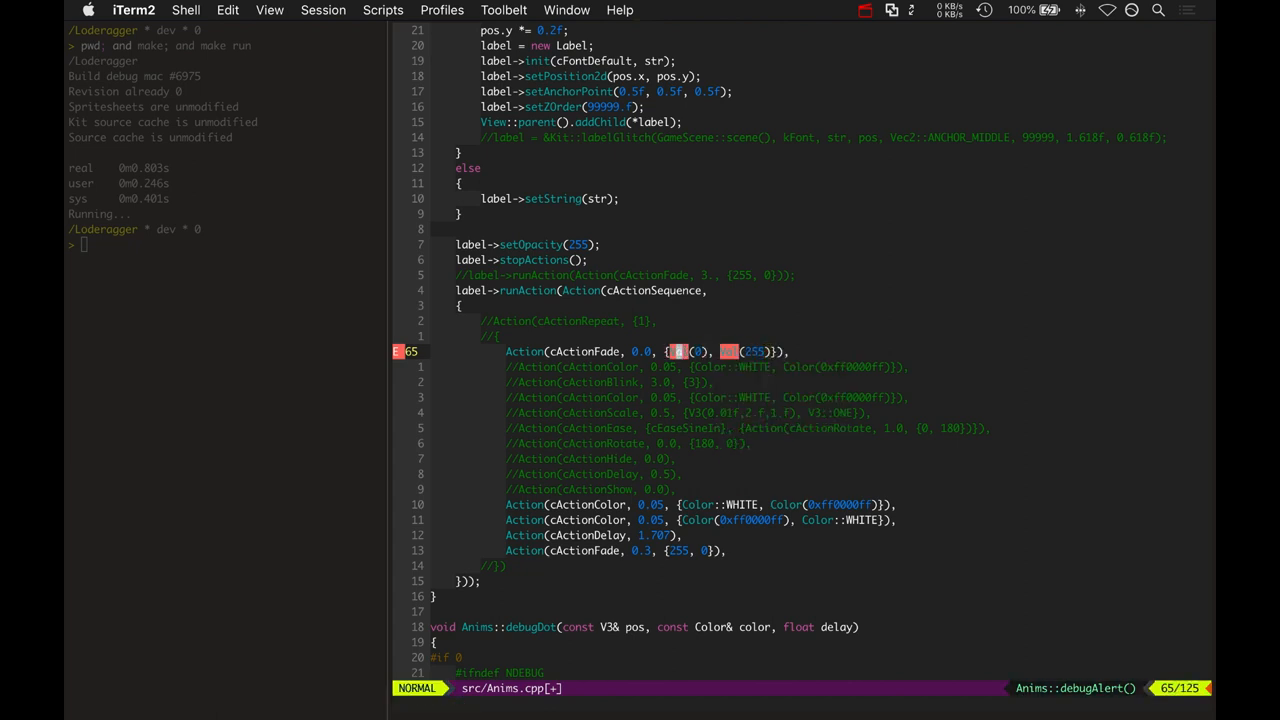
text(Action::V)
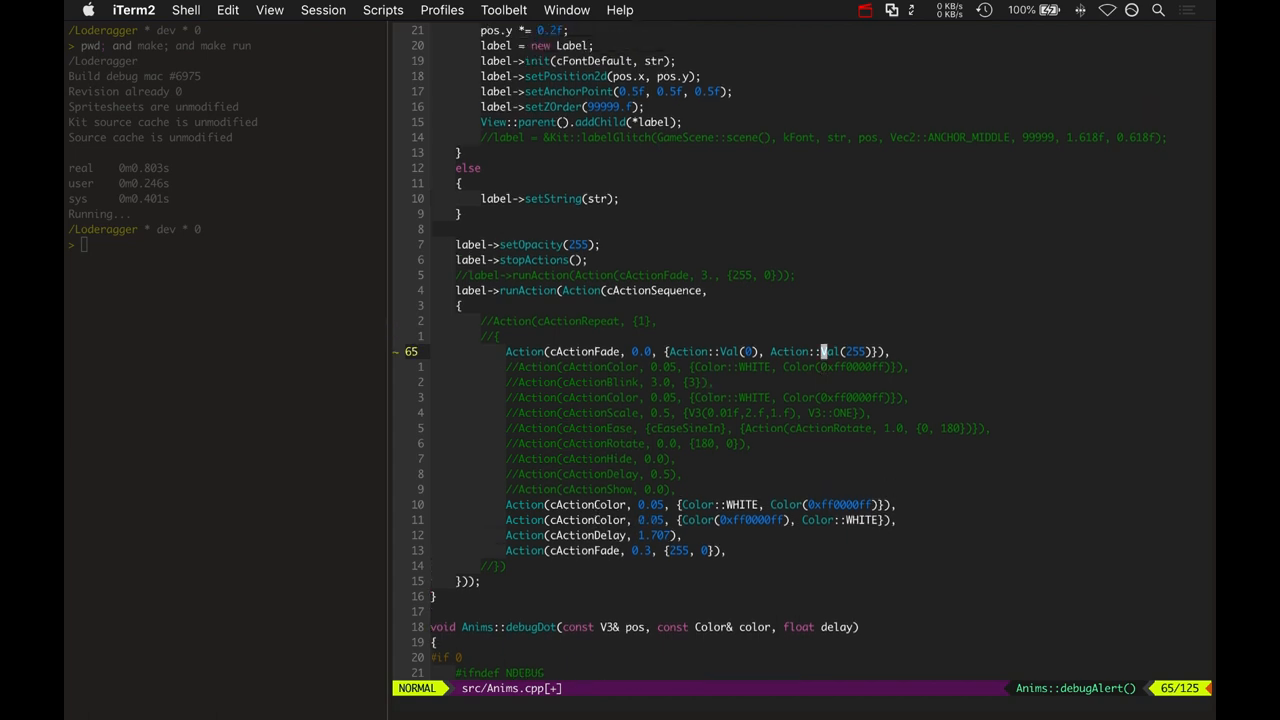
text(:noh)
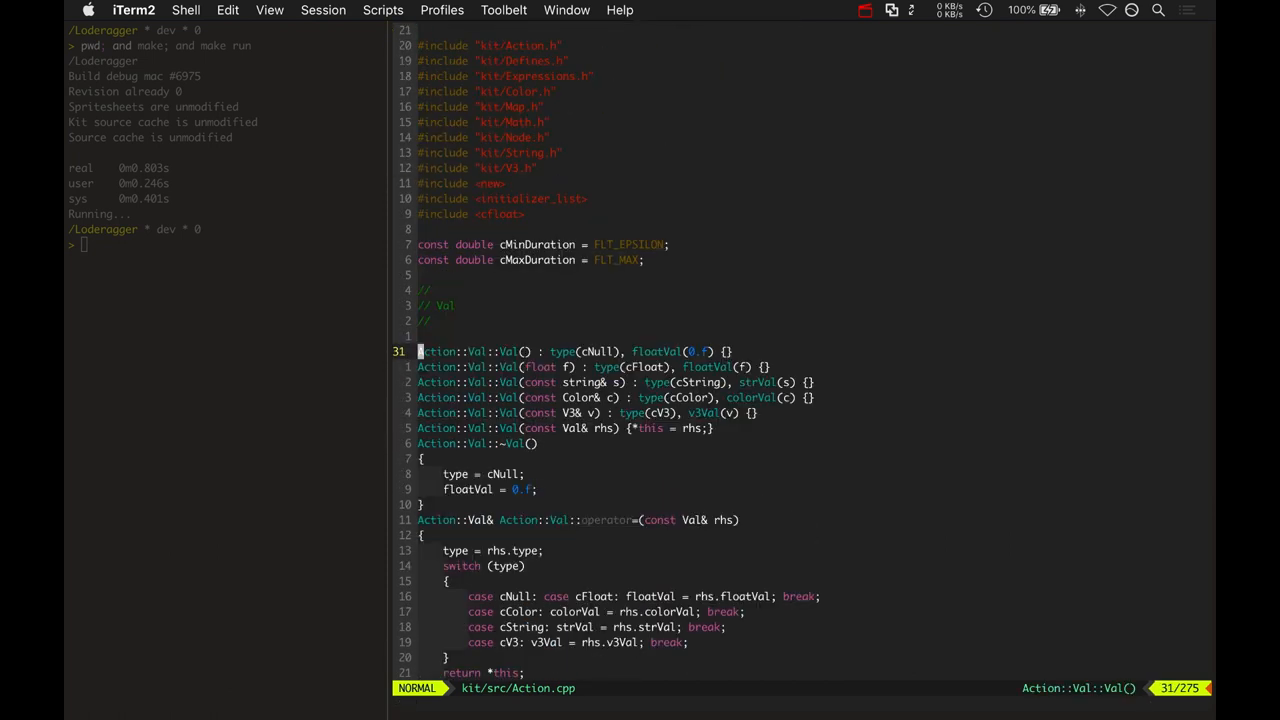
Mark the default and float Val constructors, then scroll down to the Action constructors
key(V)
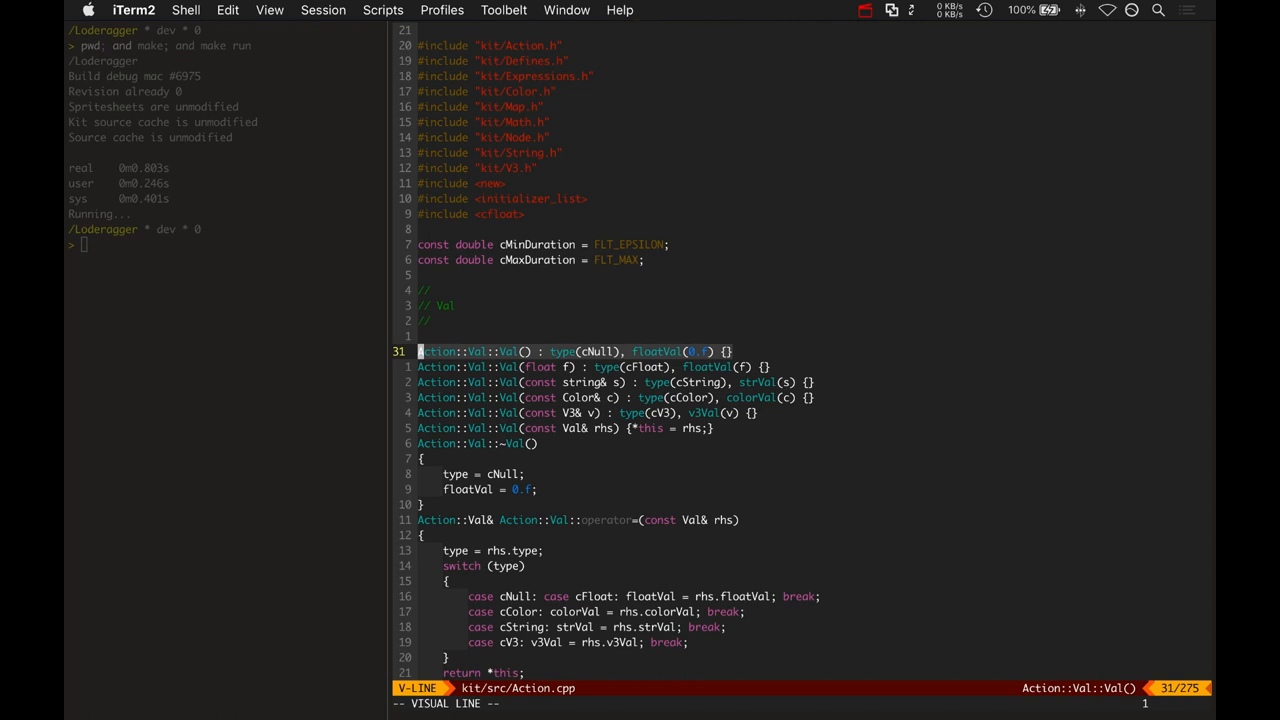
scroll(down, 3)
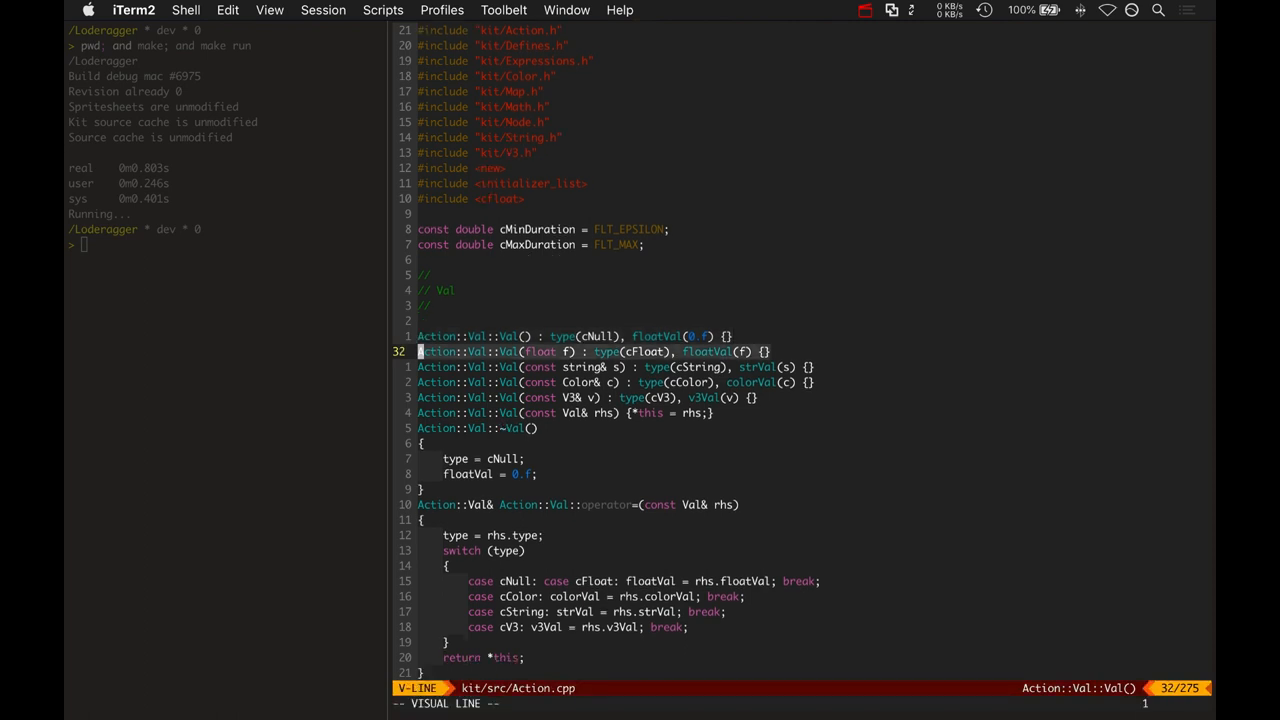
key(Escape)
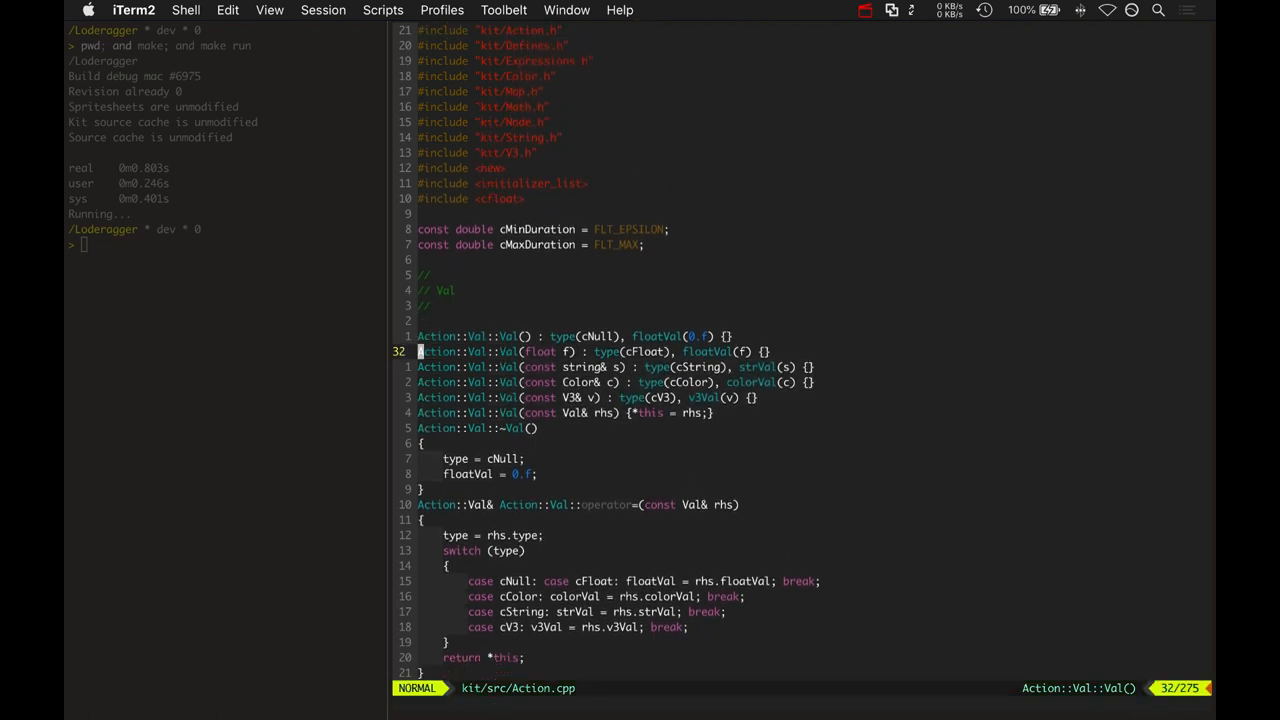
scroll(down, 3)
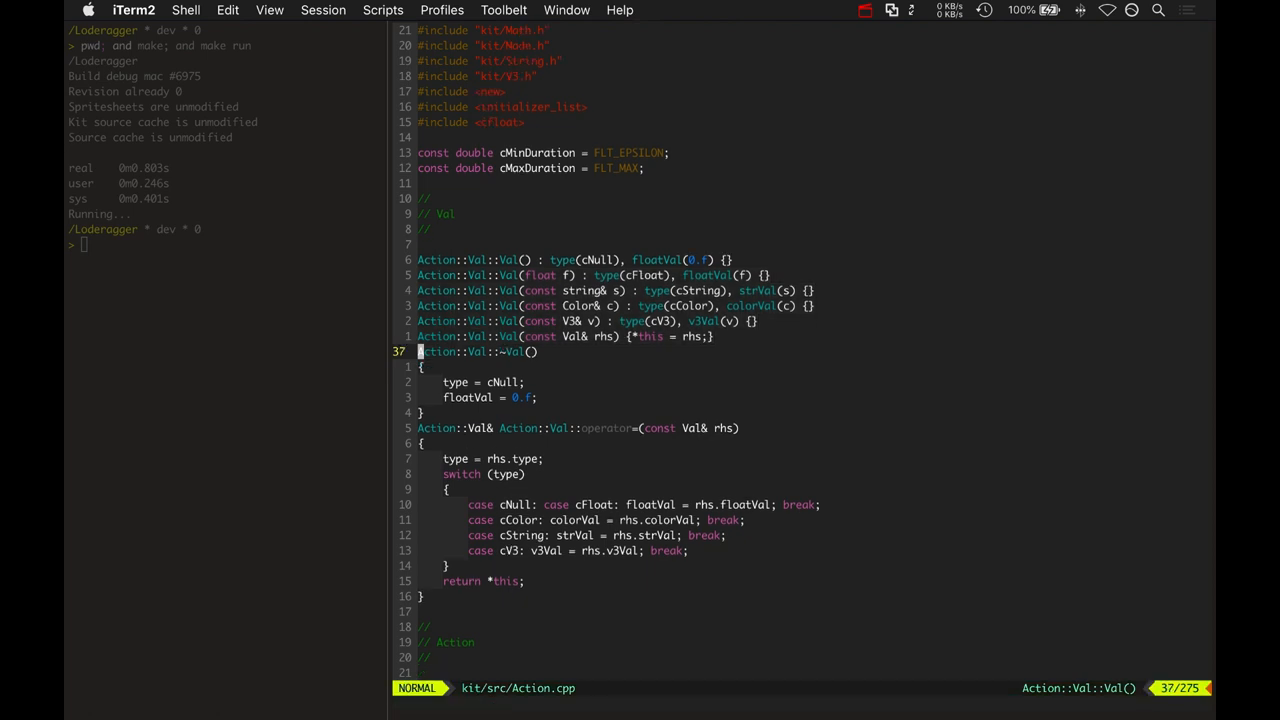
scroll(down, 3)
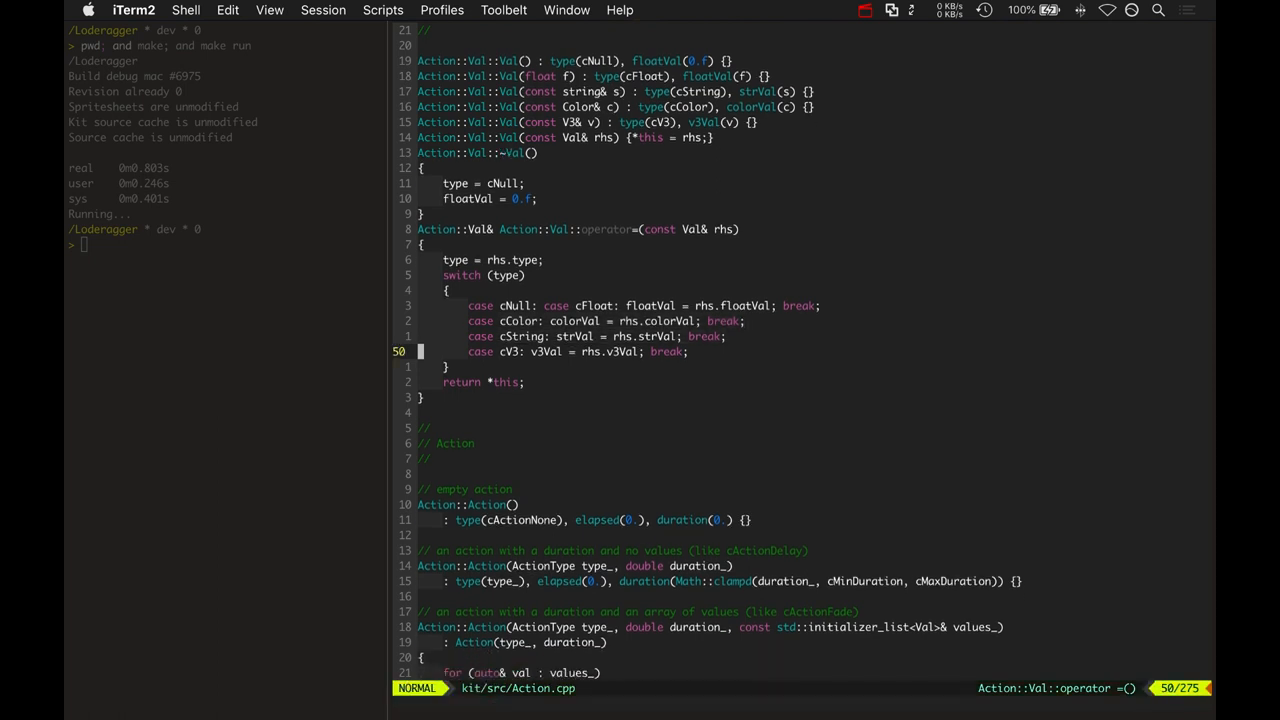
scroll(down, 3)
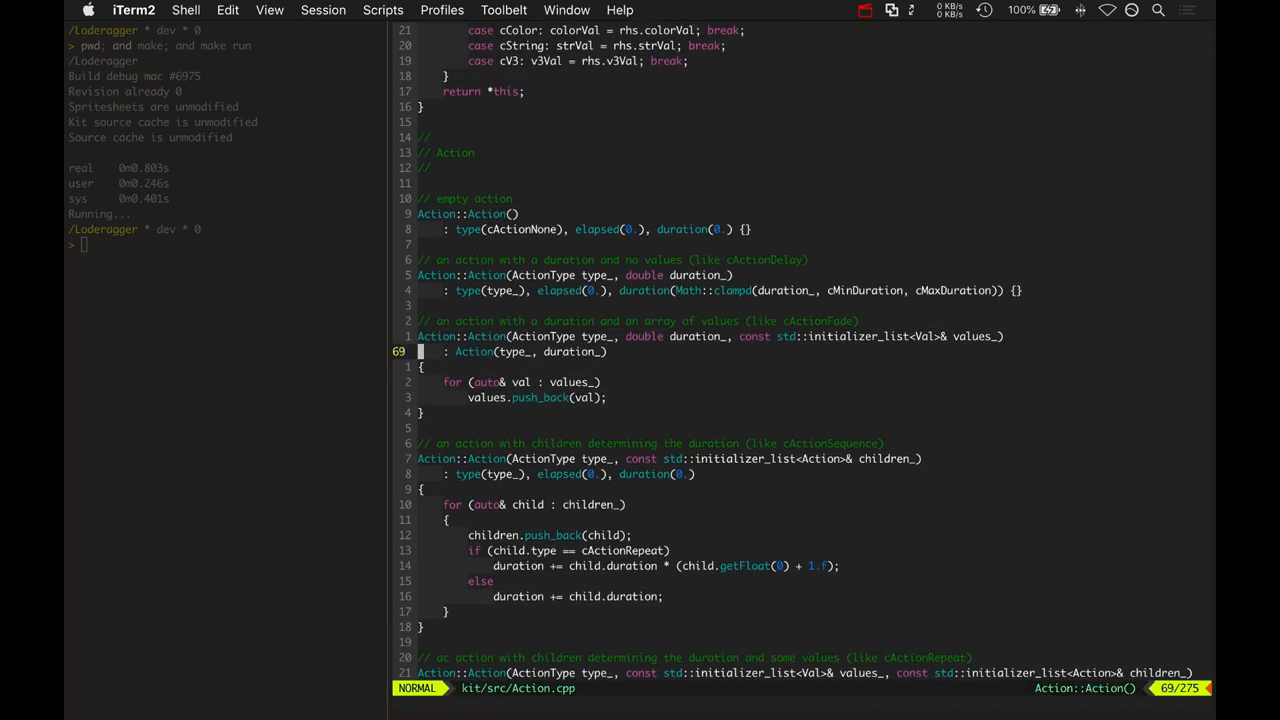
Mark the delay Action constructor, then jump to debugAlert's fade sequence in Anims.cpp
key(V)
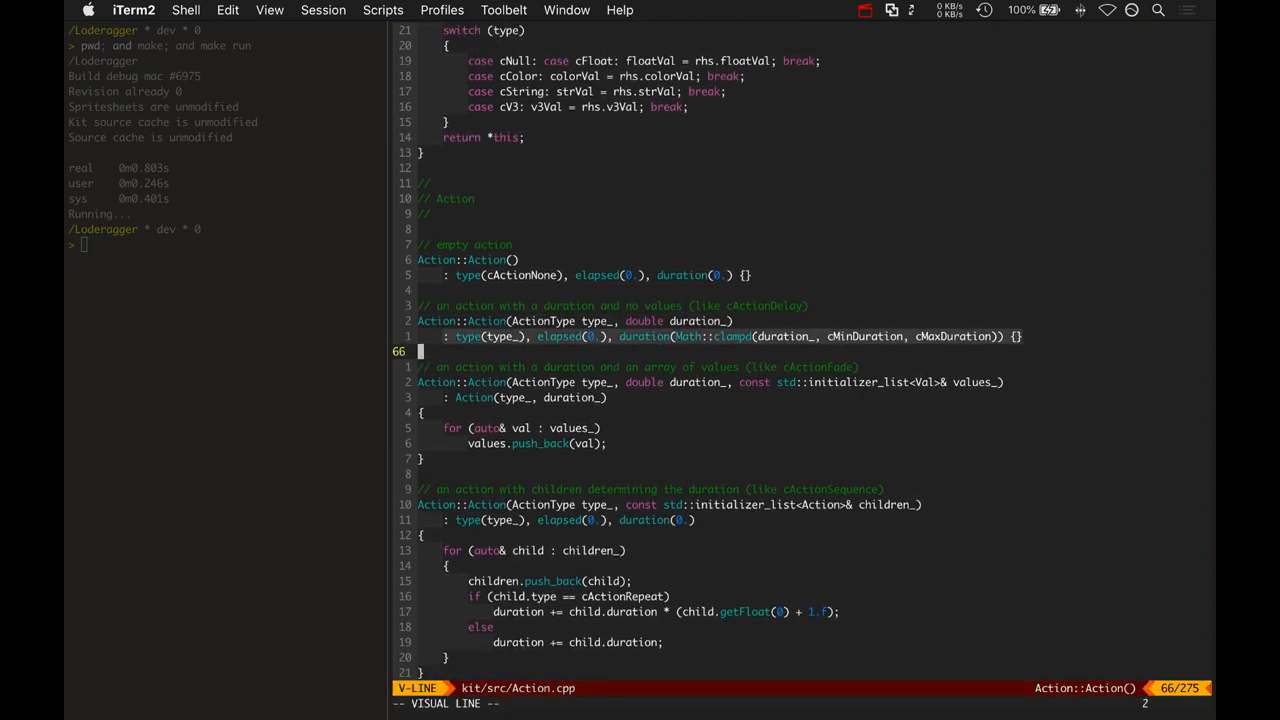
key(Escape)
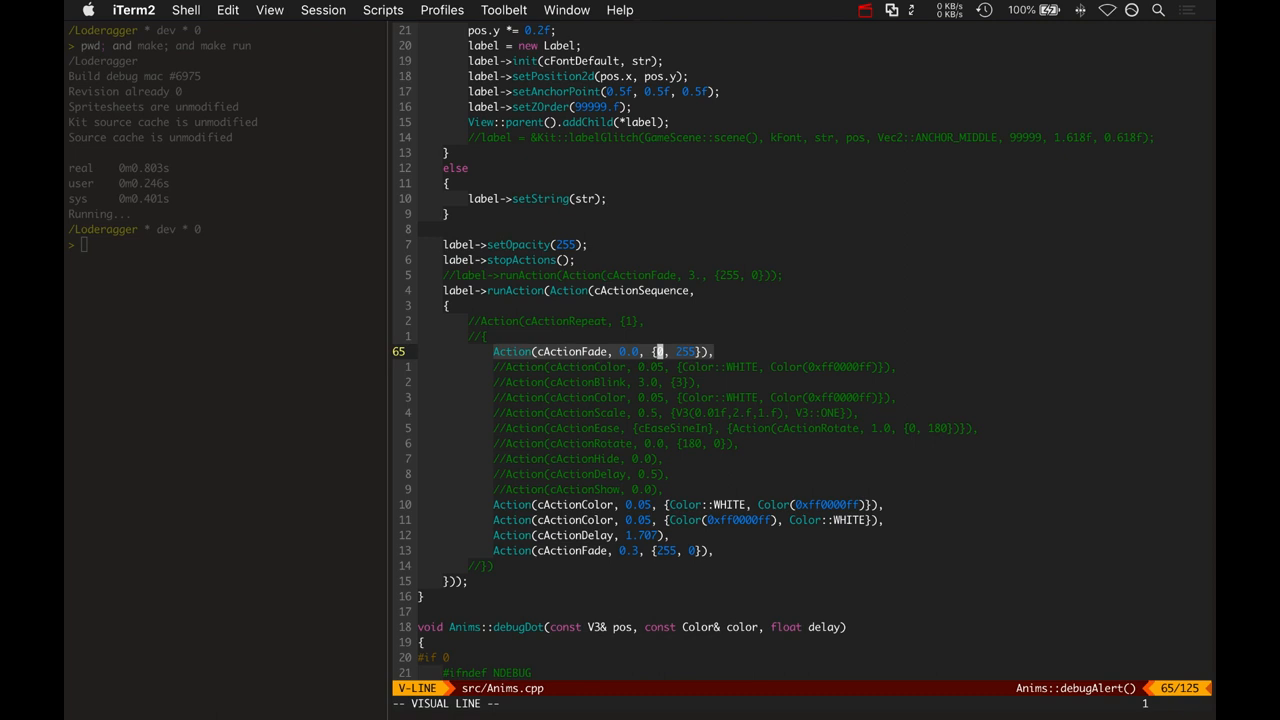
Mark the value-list constructor's push_back loop and scroll to the children-based constructors
key(Escape)
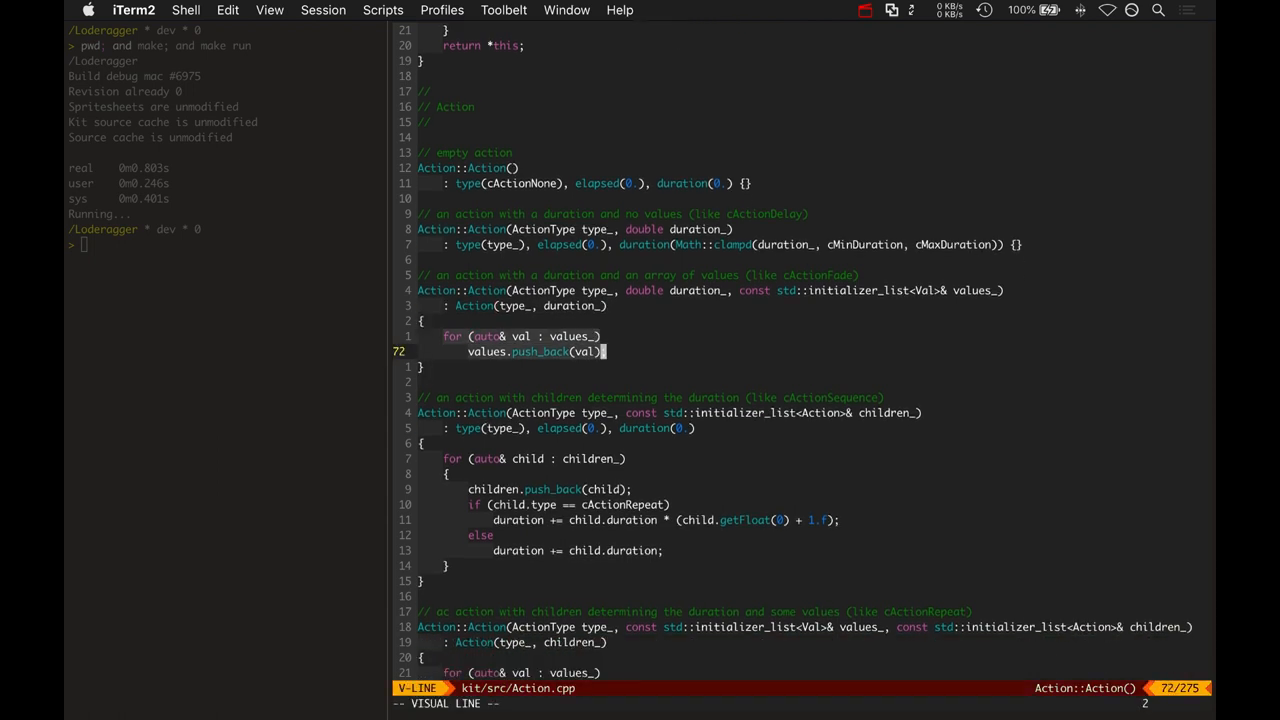
key(Escape)
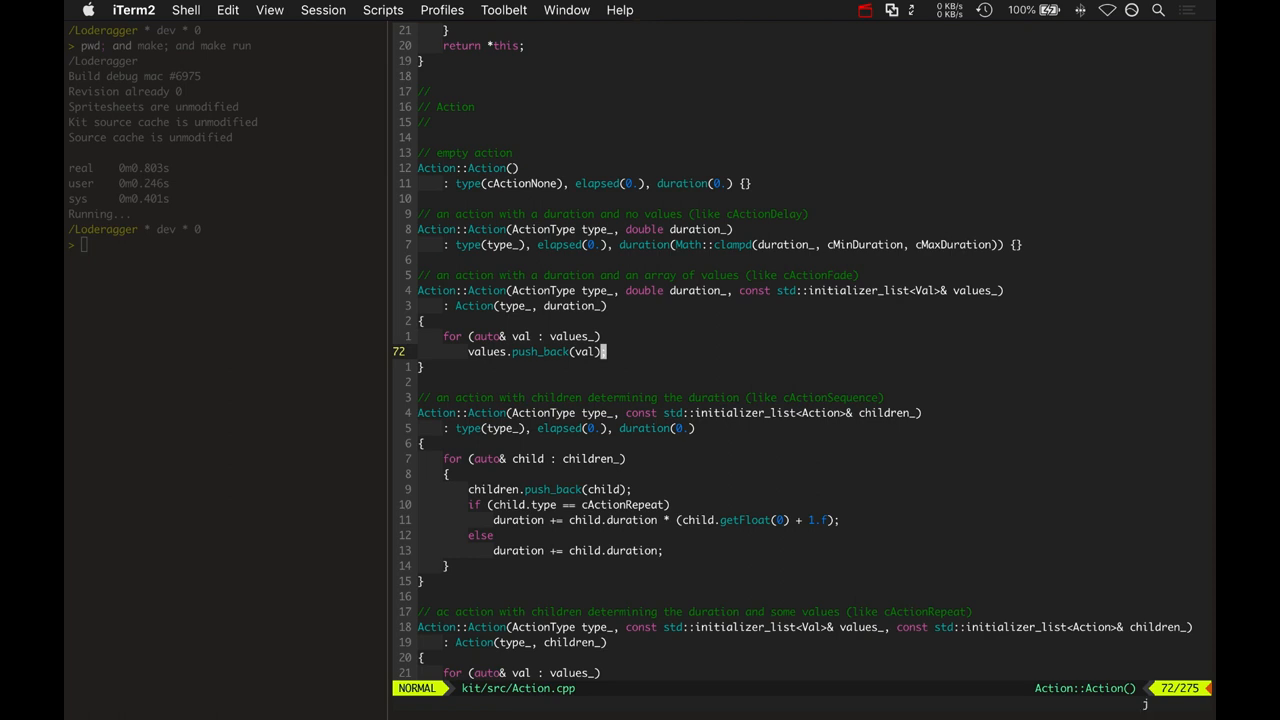
scroll(down, 3)
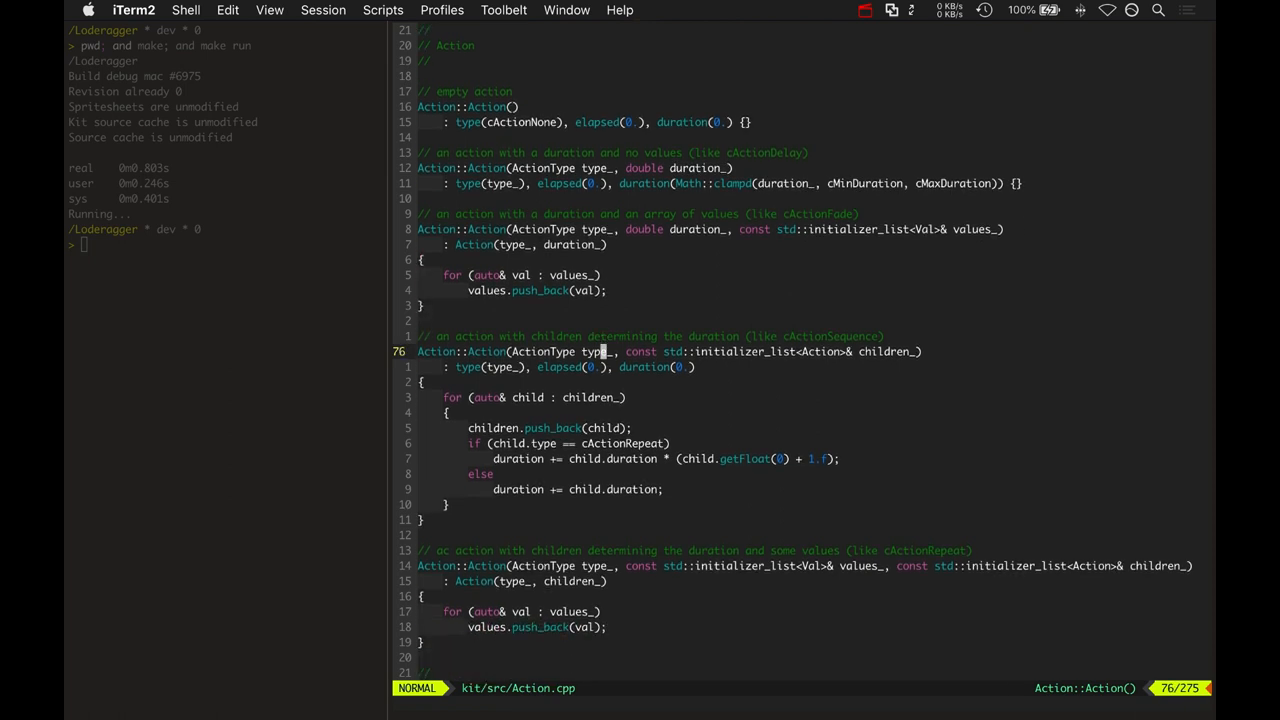
key(V)
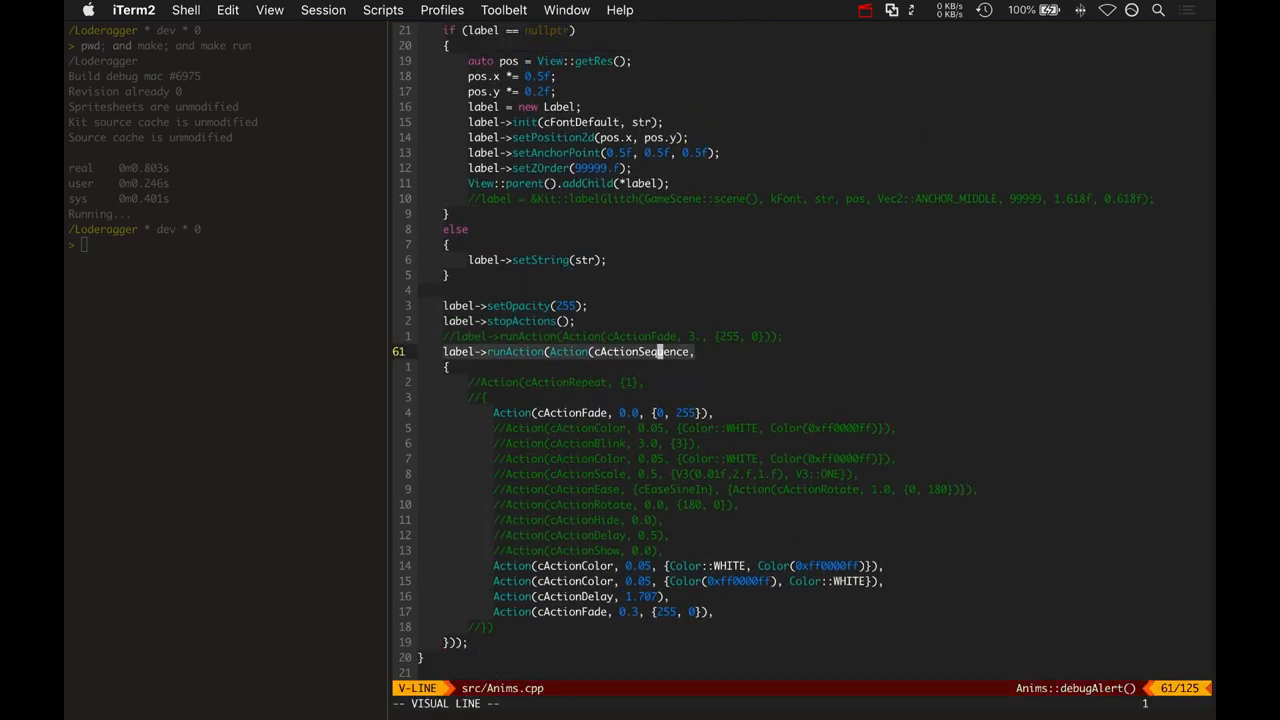
scroll(down, 3)
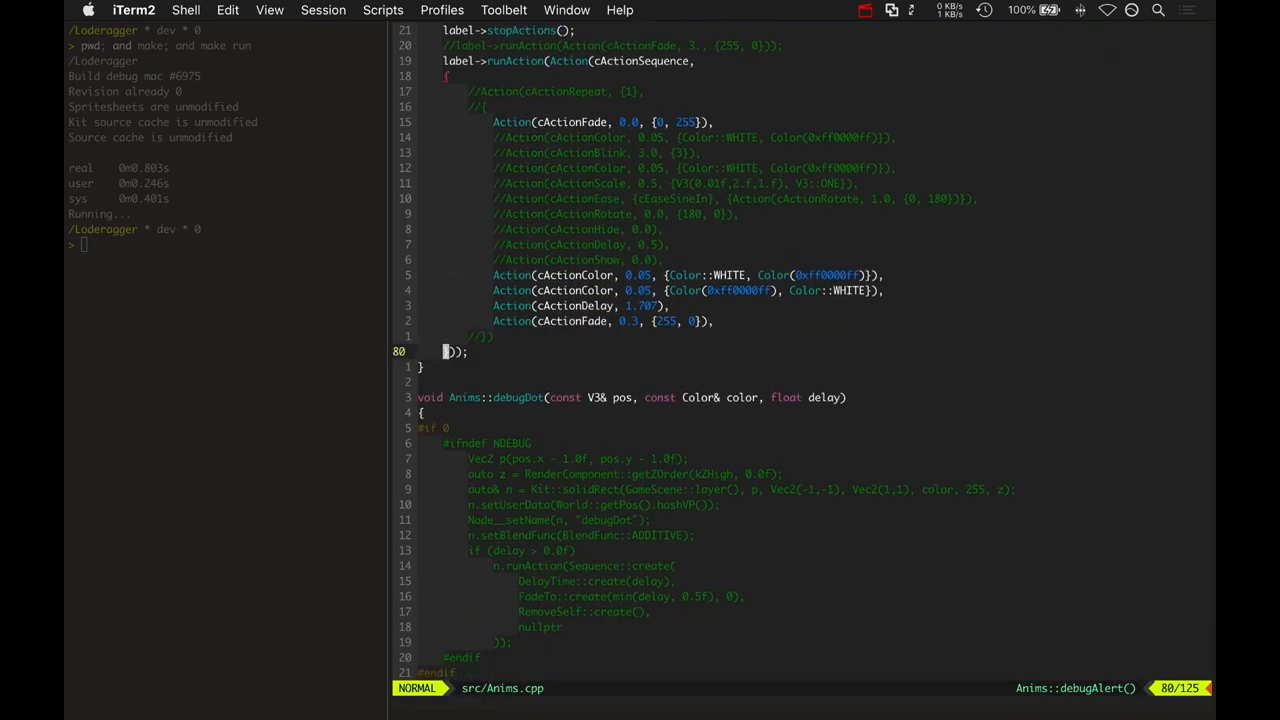
scroll(down, 3)
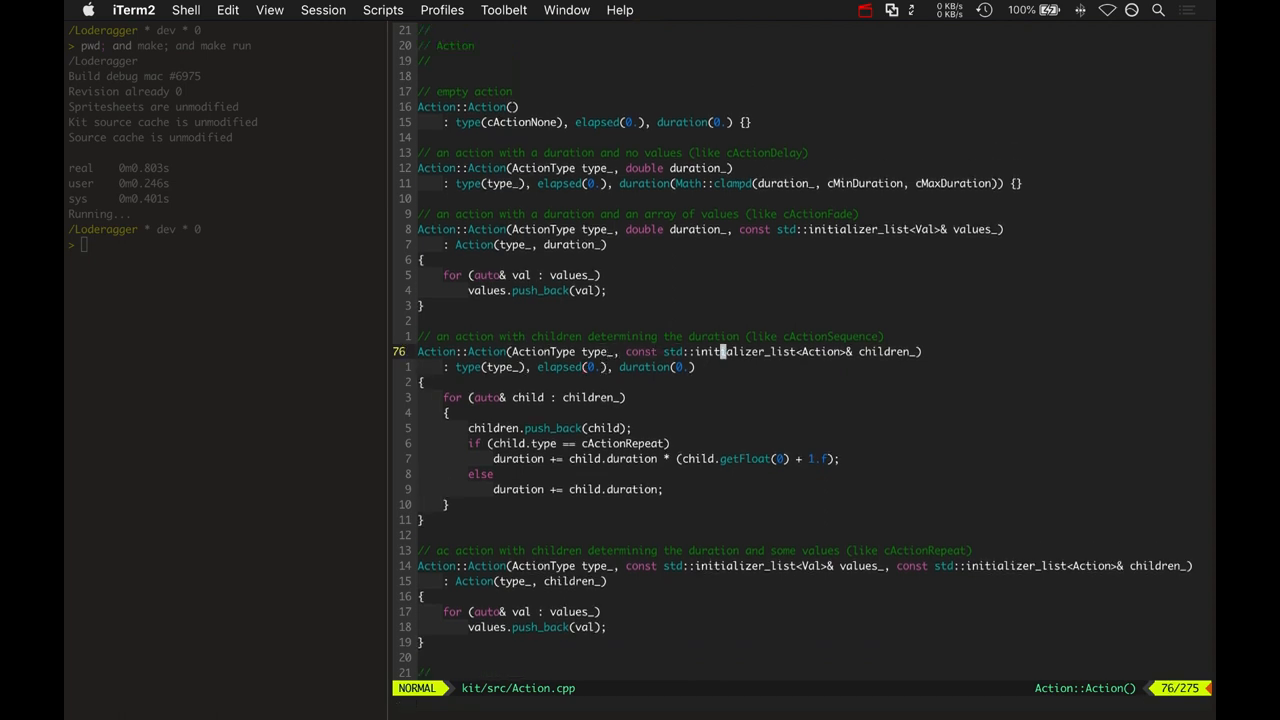
Mark the child-actions constructor lines, then scroll past reset to actionRotate, actionHide and actionBlink
key(V)
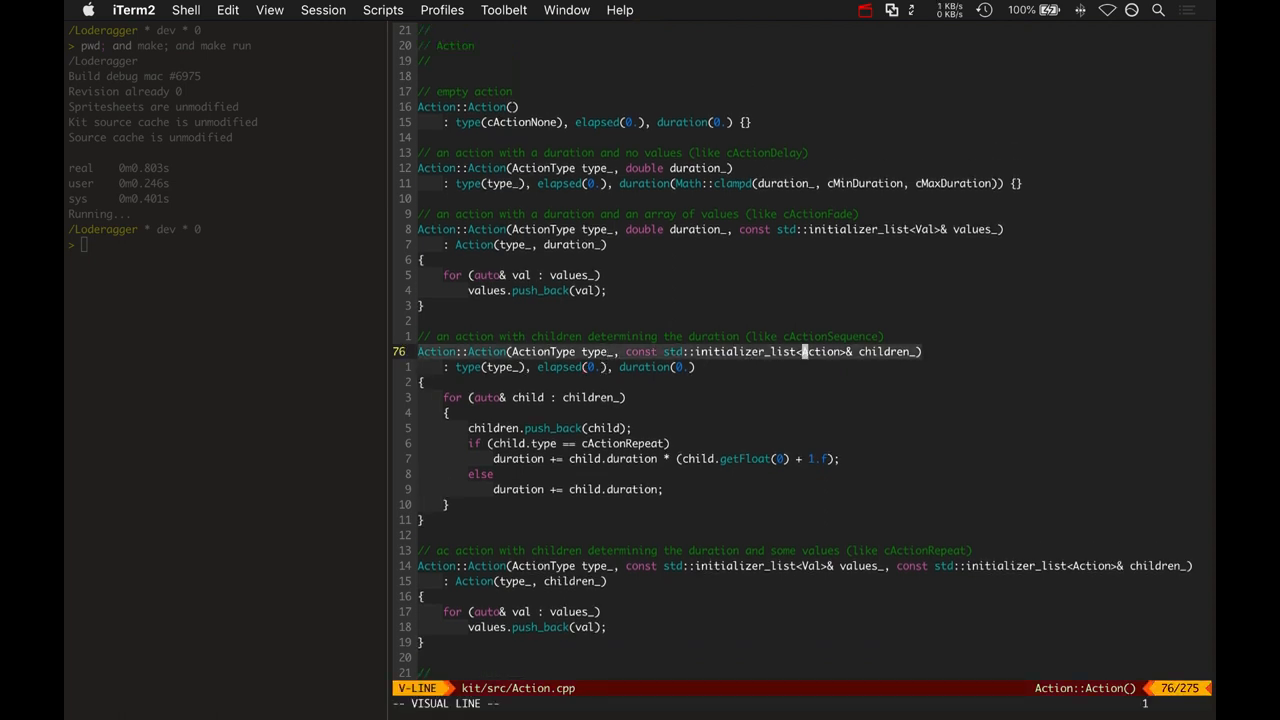
scroll(down, 3)
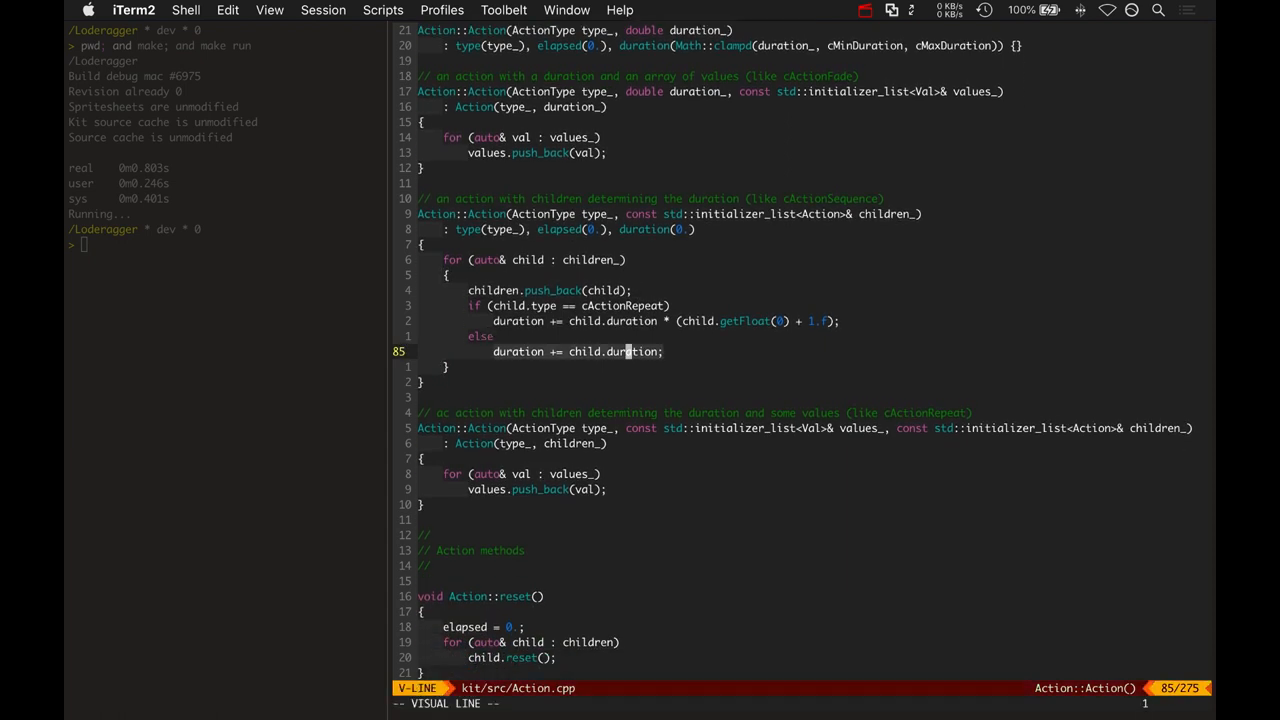
key(Escape)
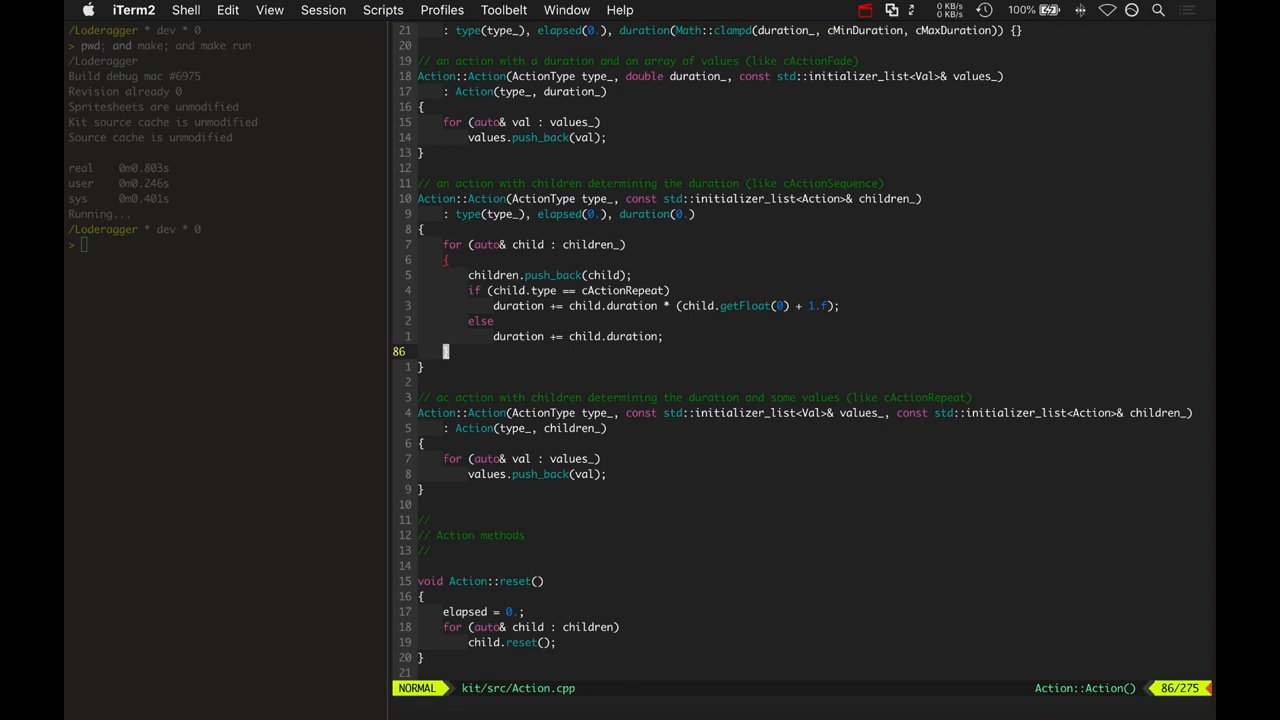
scroll(down, 3)
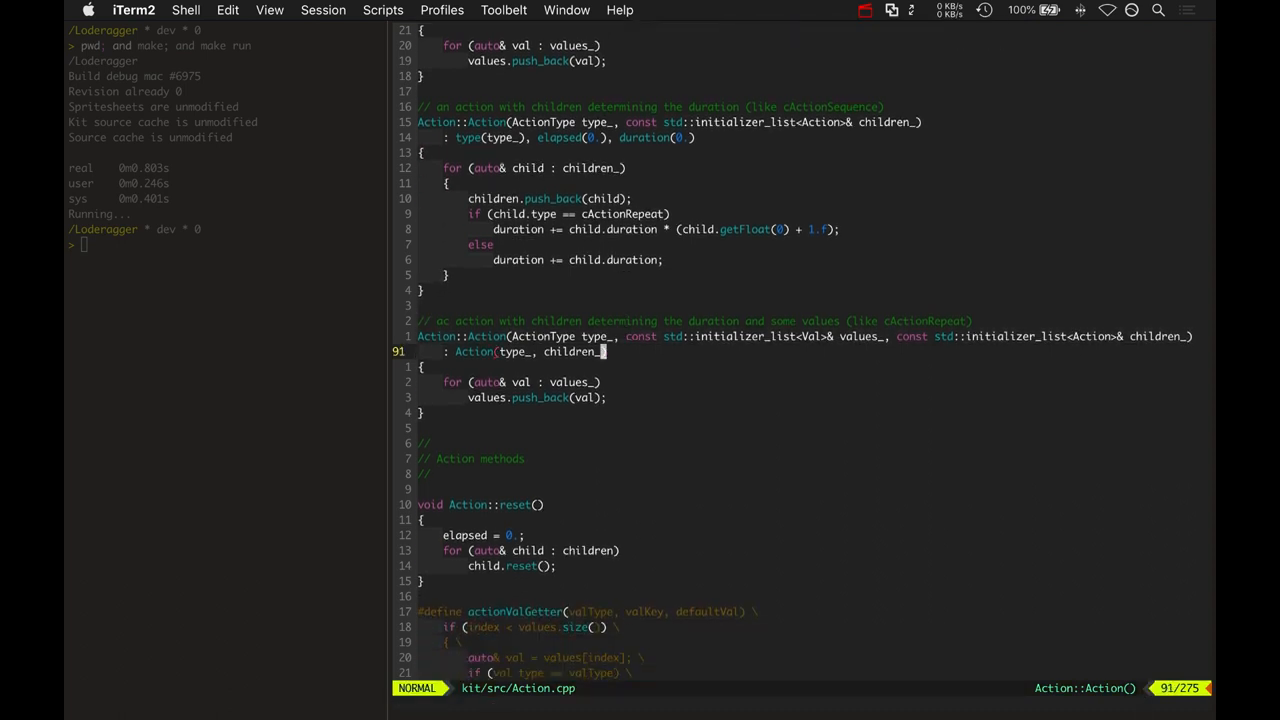
scroll(down, 3)
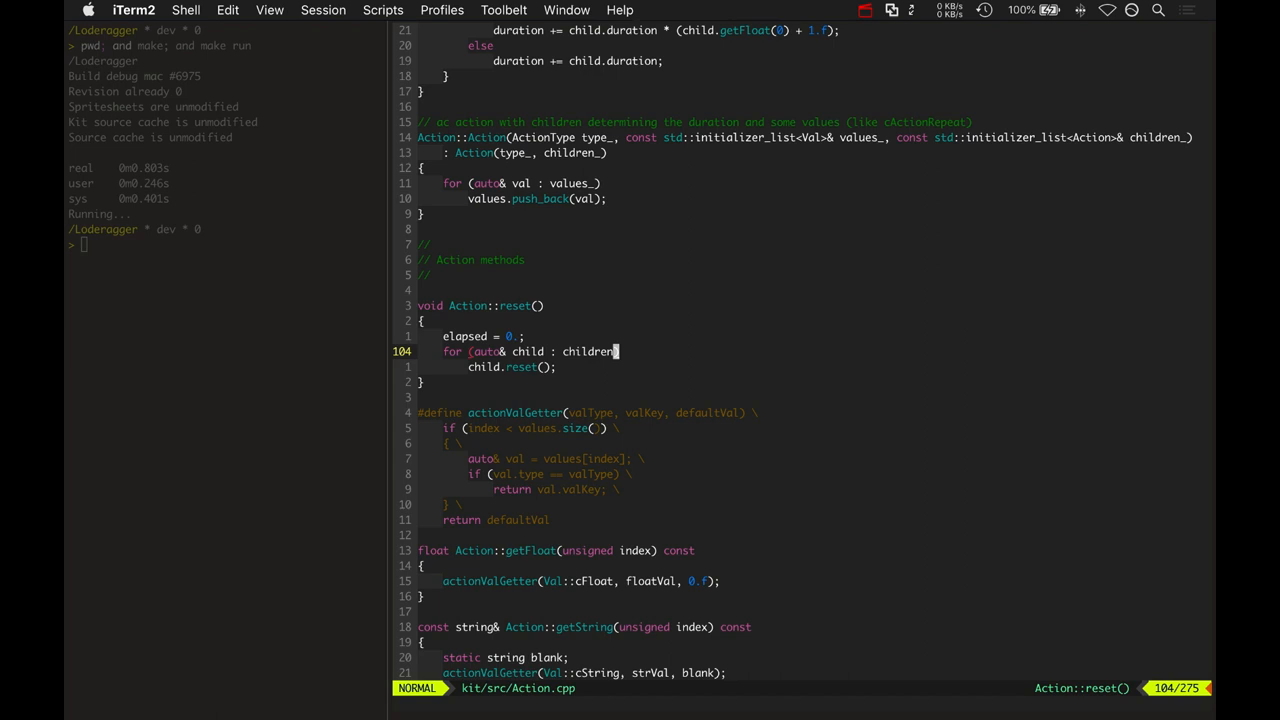
scroll(down, 3)
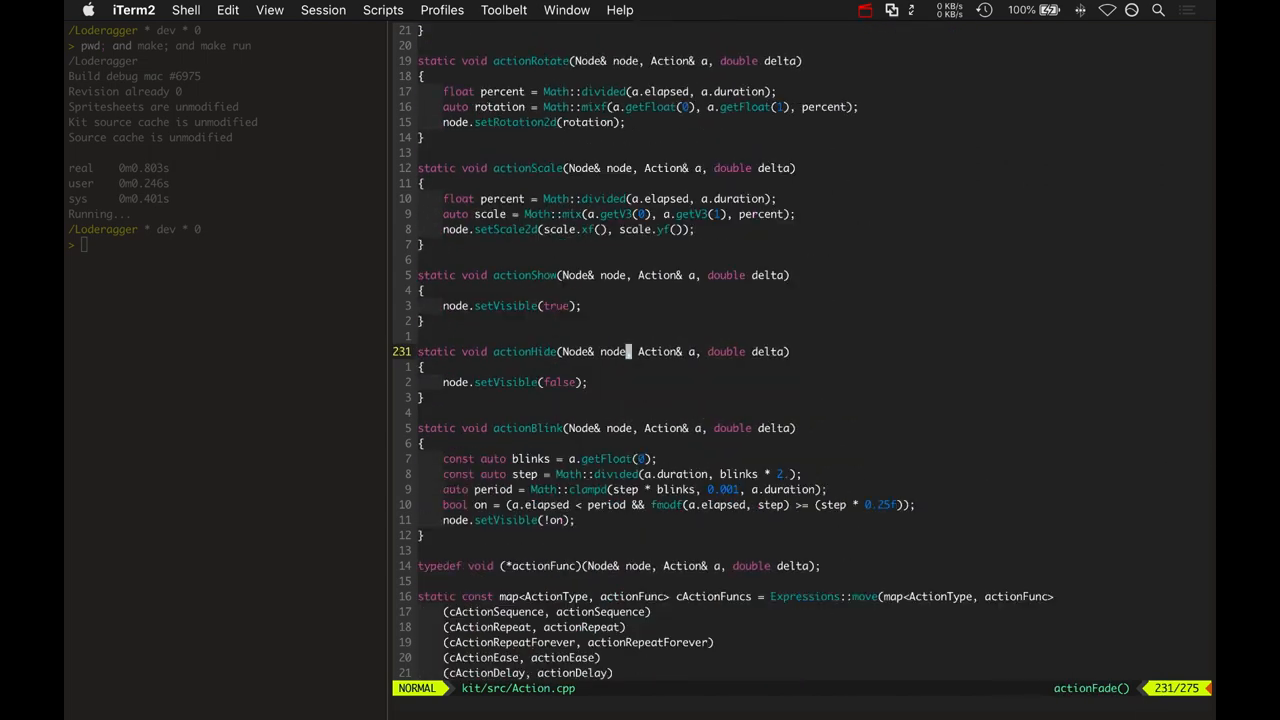
Mark Action::update, clear highlighting with :noh, and switch to Action.h's Val type enum
scroll(down, 3)
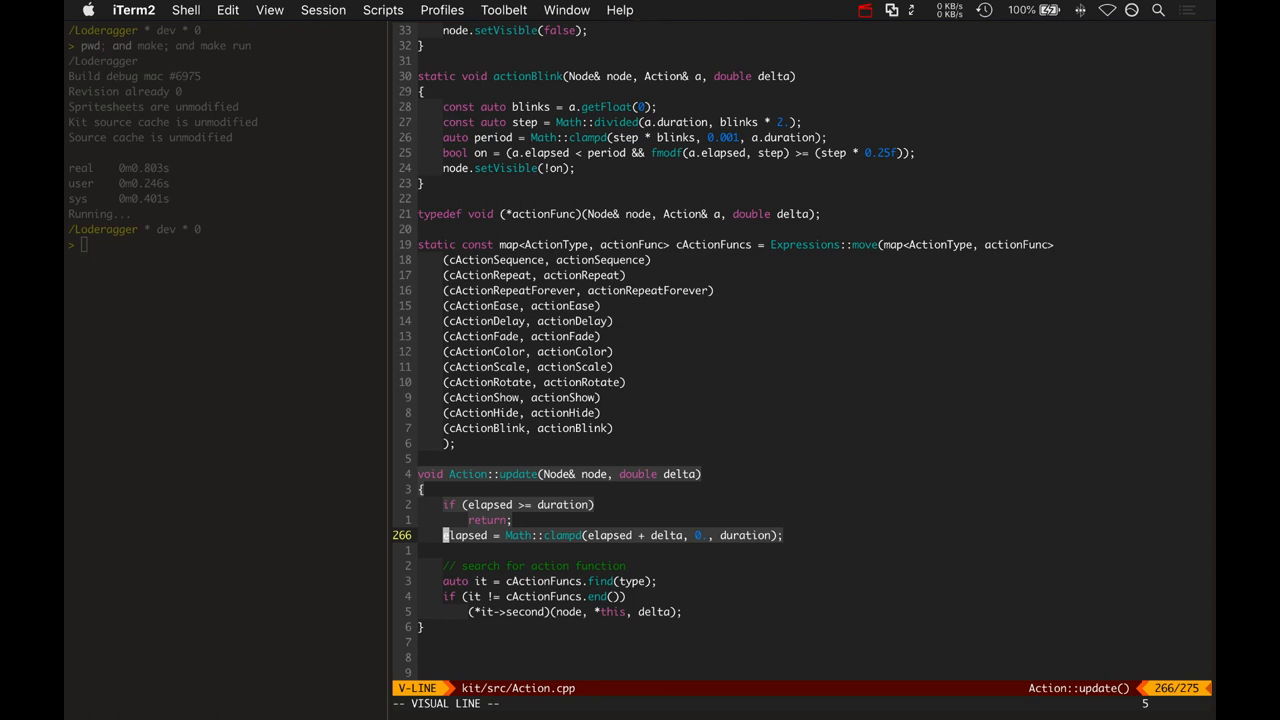
key(Escape)
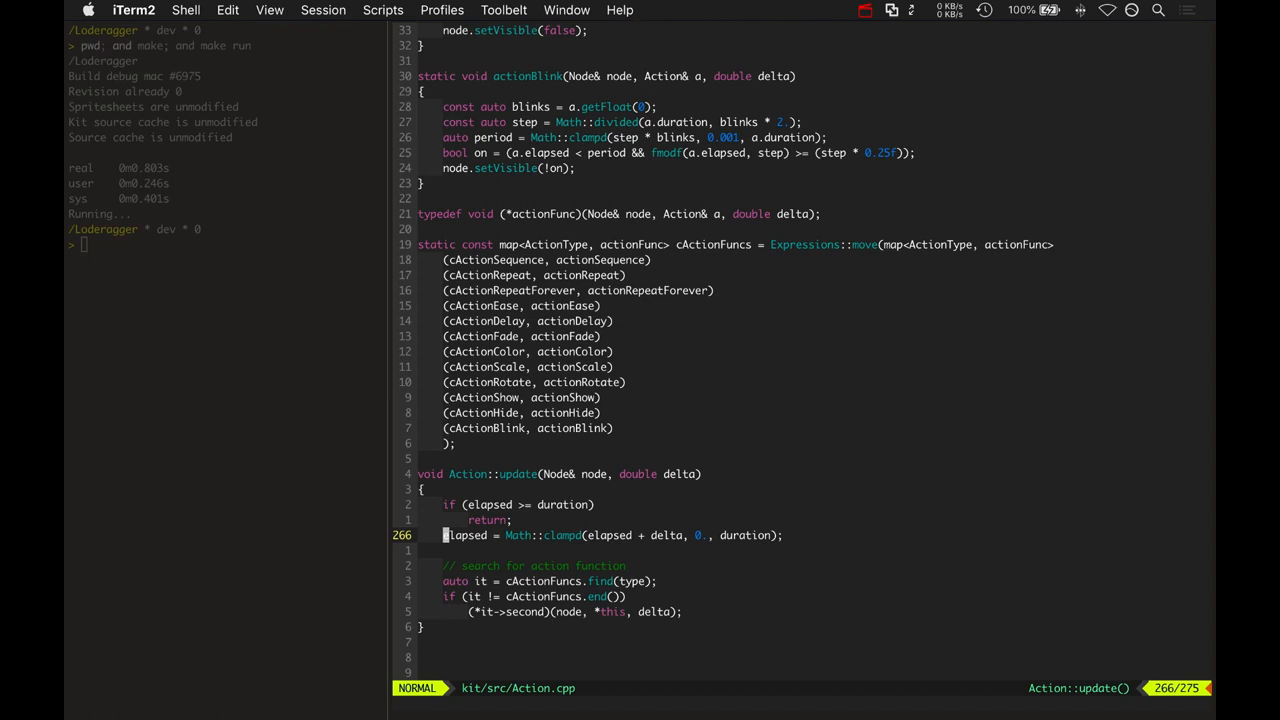
text(:noh)
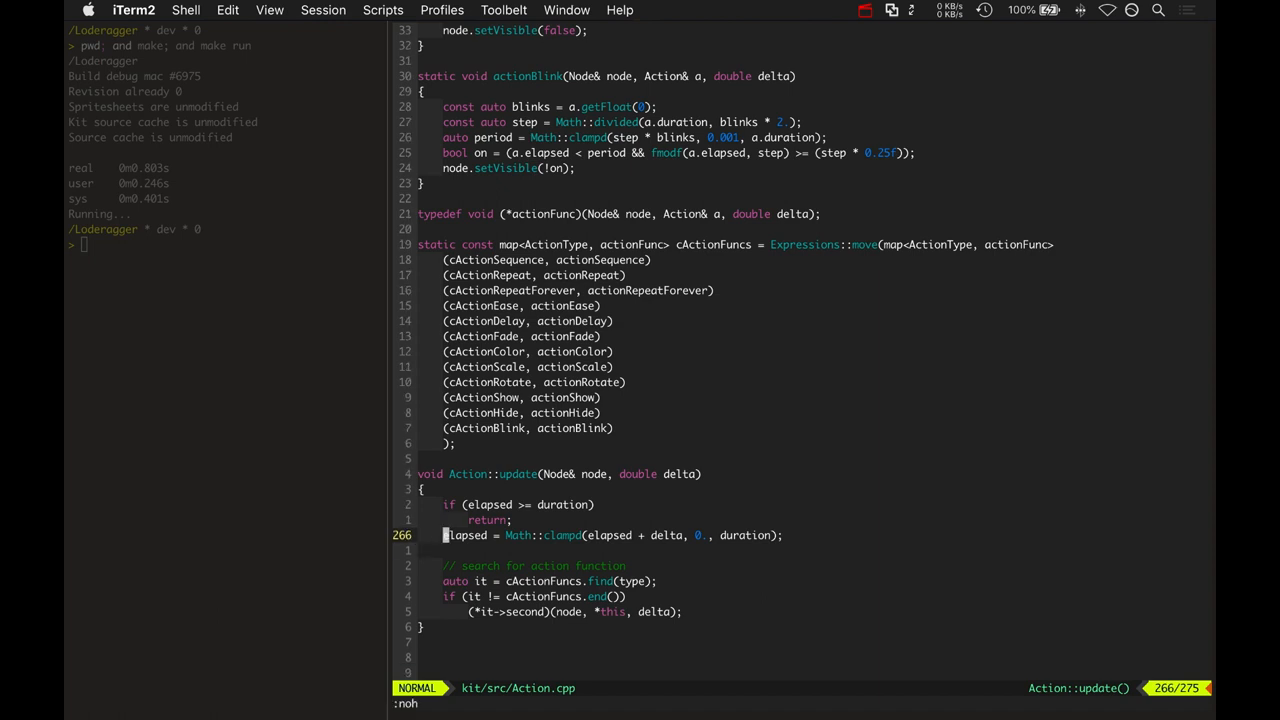
key(V)
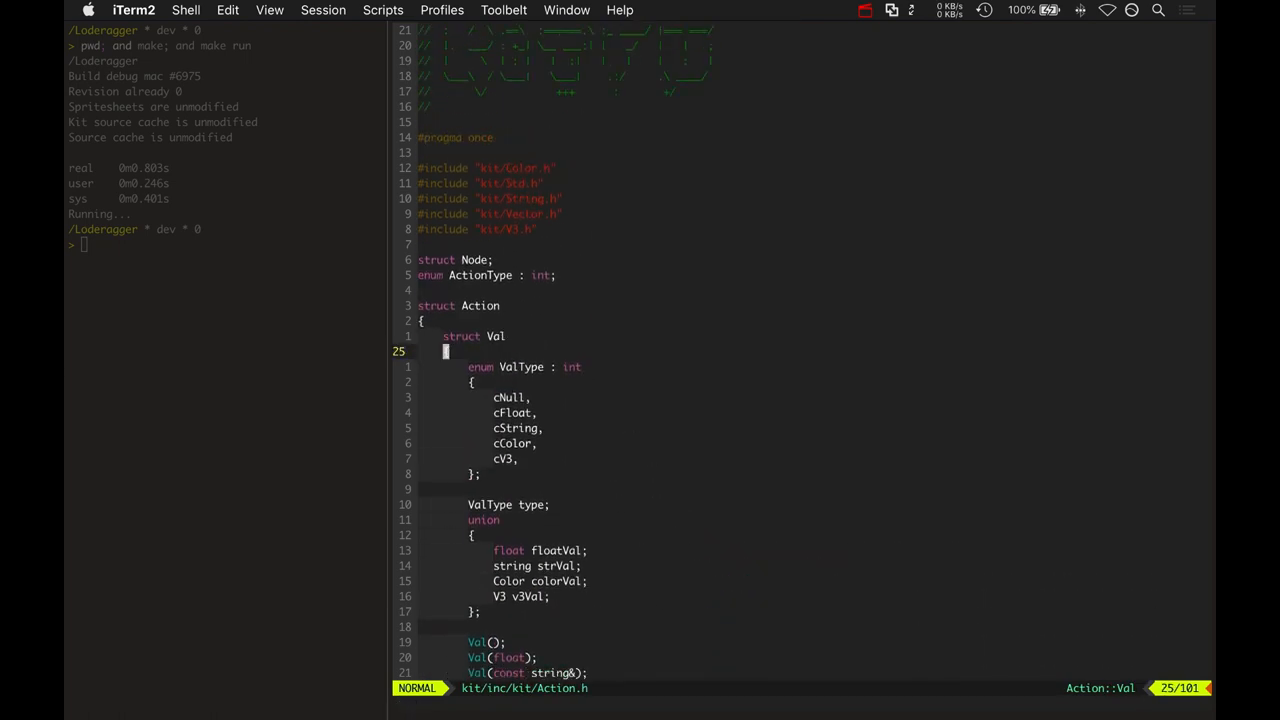
Mark the actionShow and actionBlink lines, then move to actionEase, actionDelay and actionFade
scroll(down, 3)
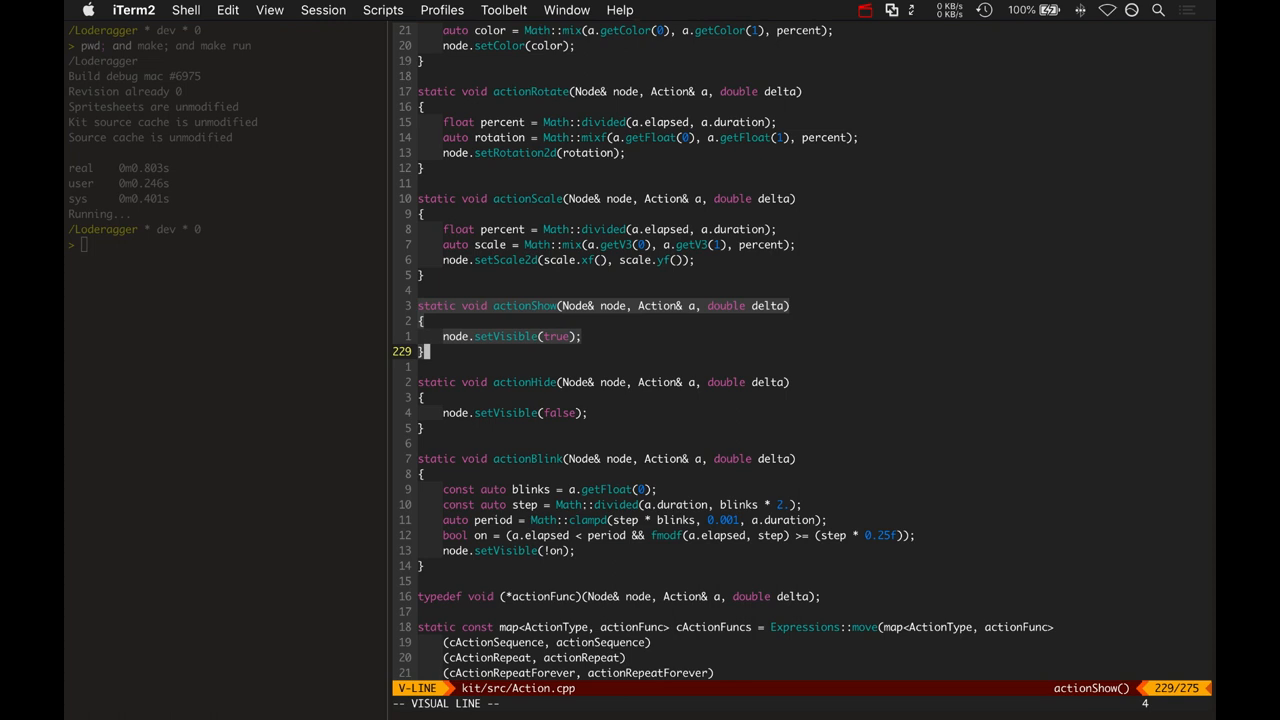
key(Escape)
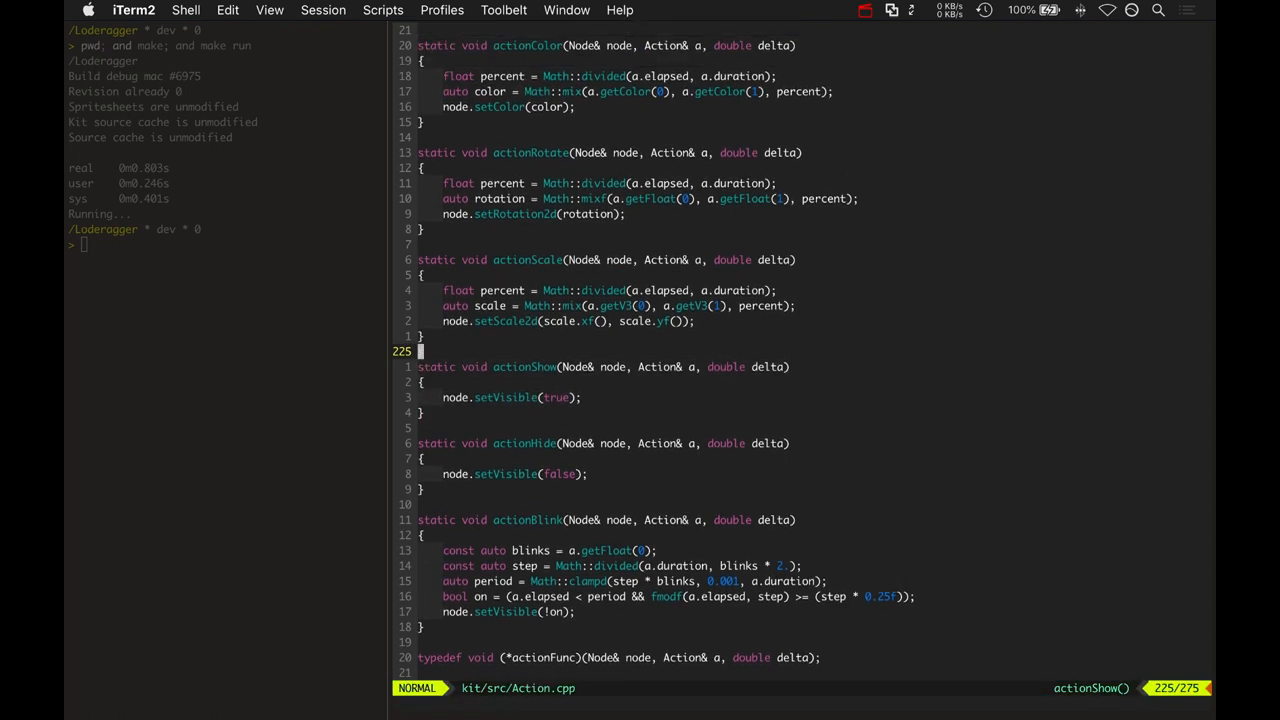
scroll(down, 3)
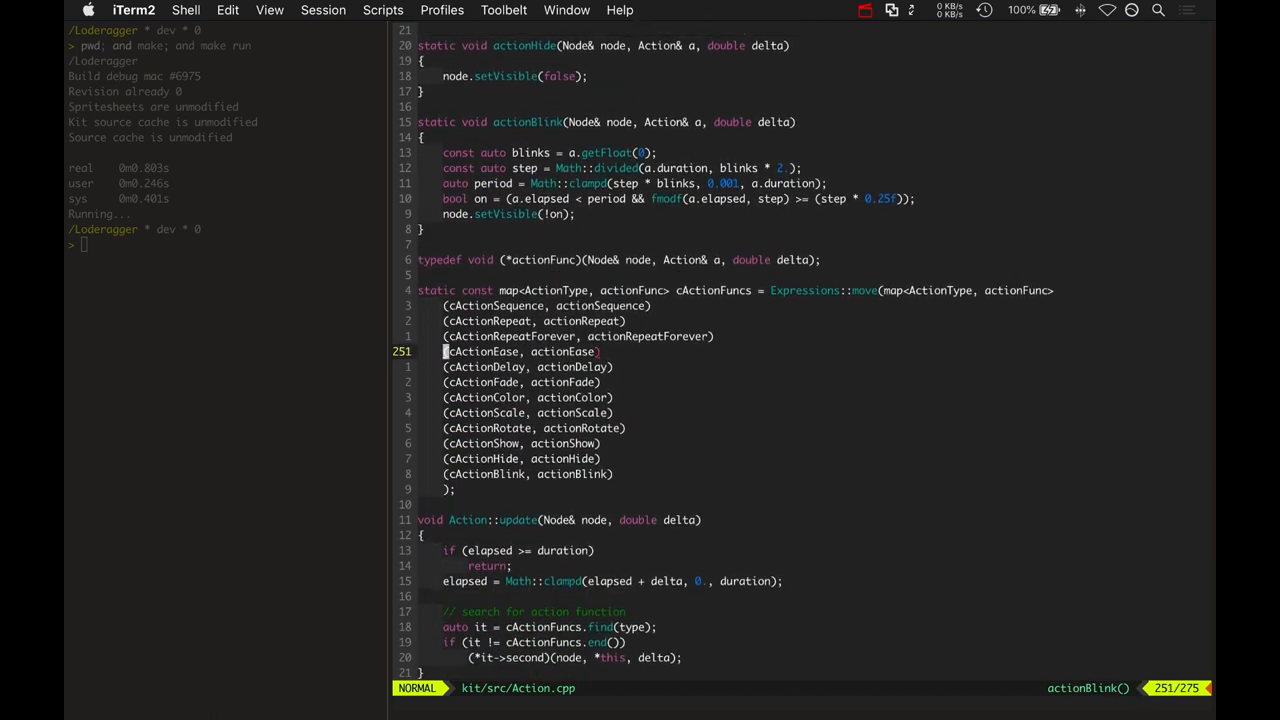
scroll(down, 3)
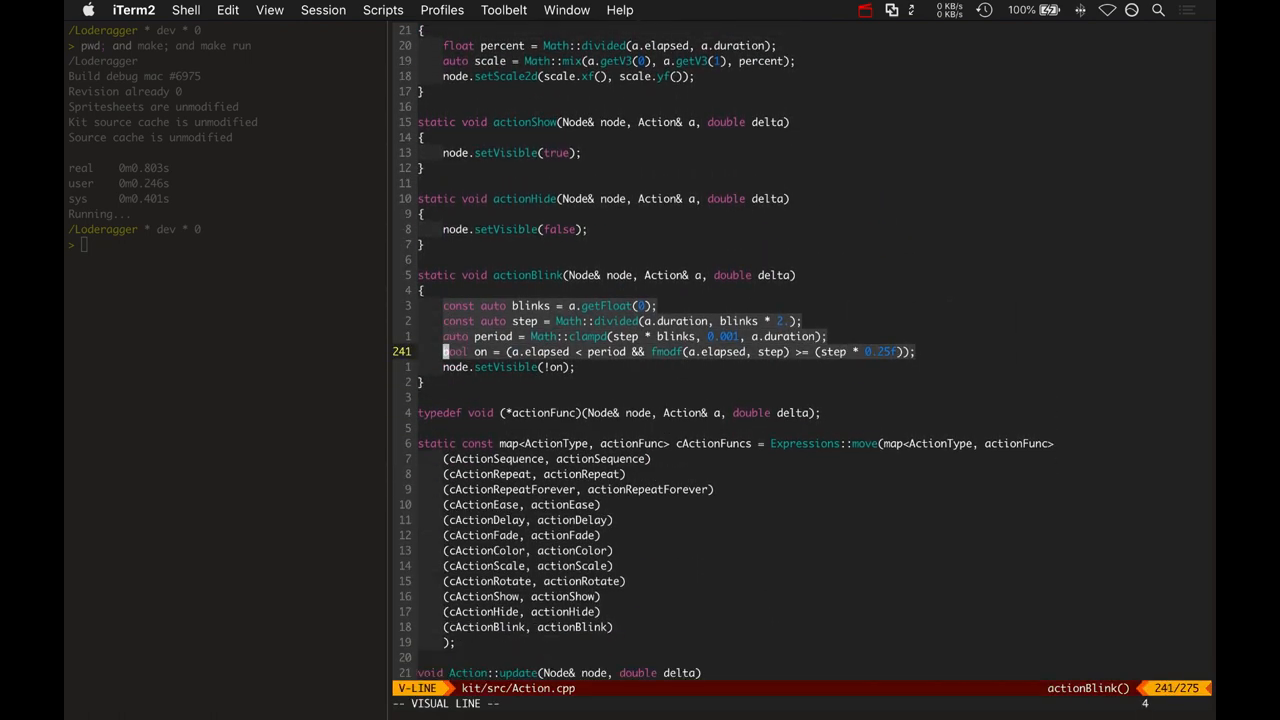
key(Escape)
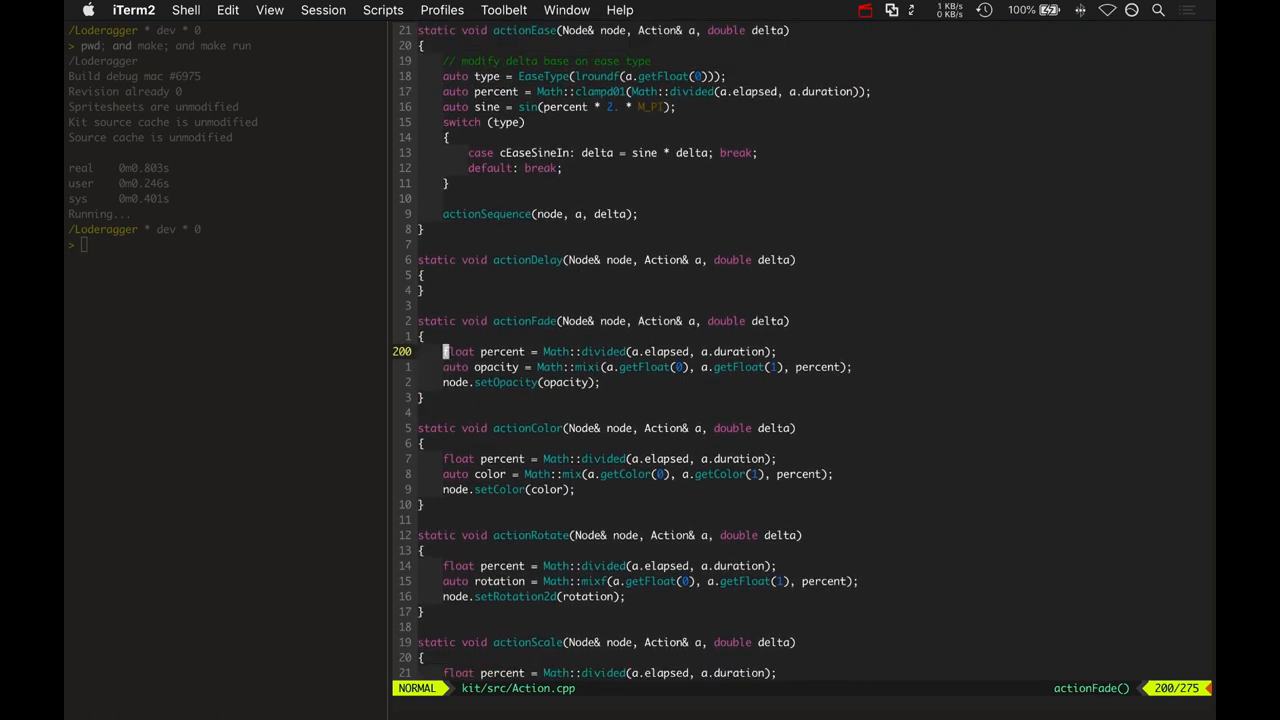
key(V)
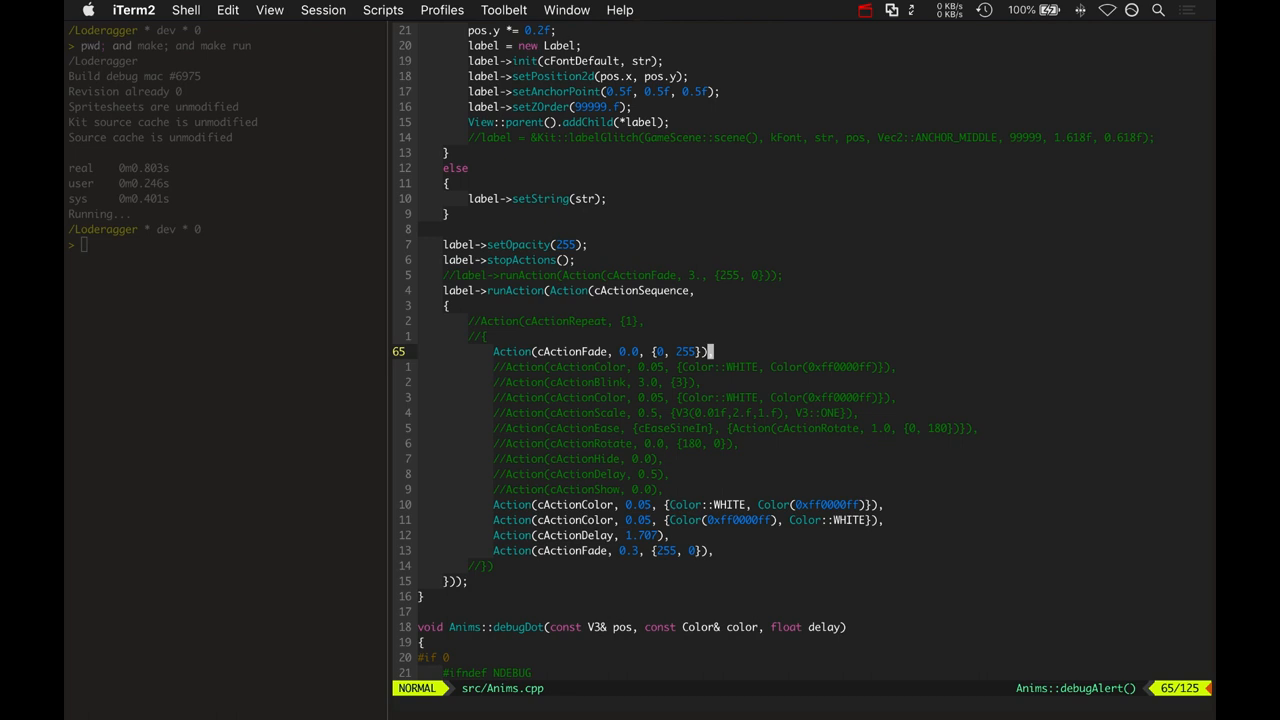
key(v)
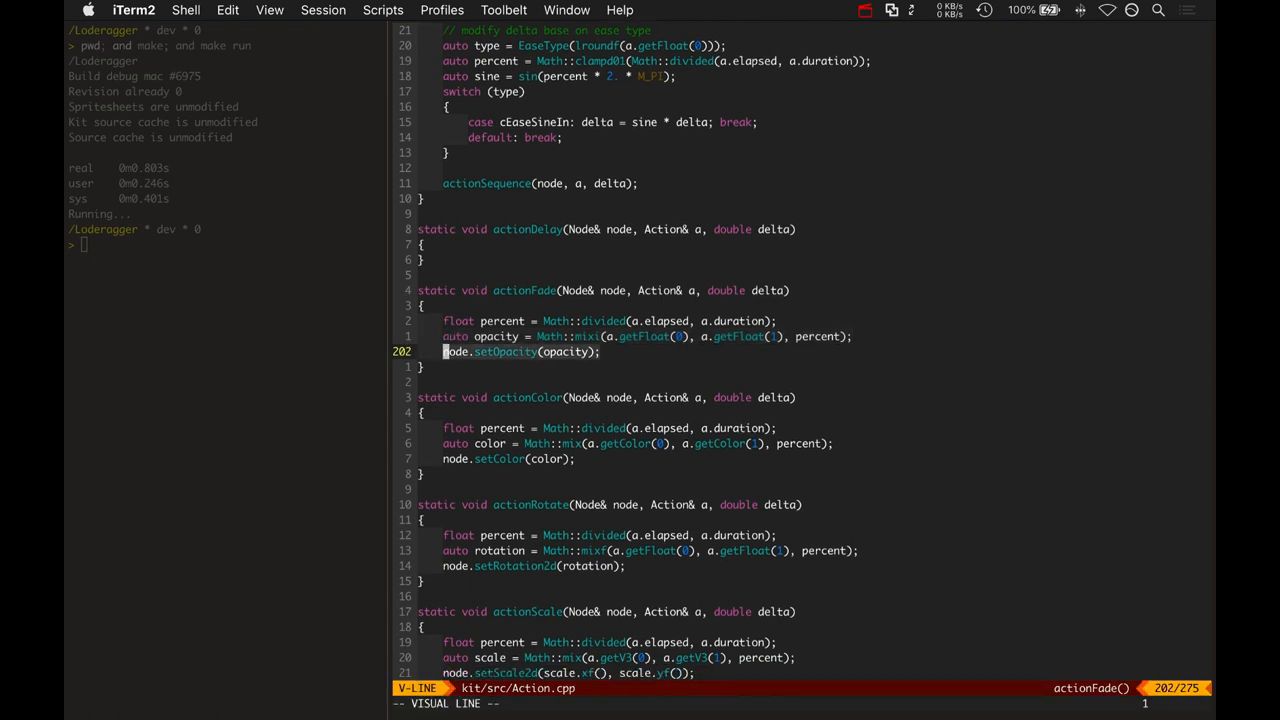
key(Escape)
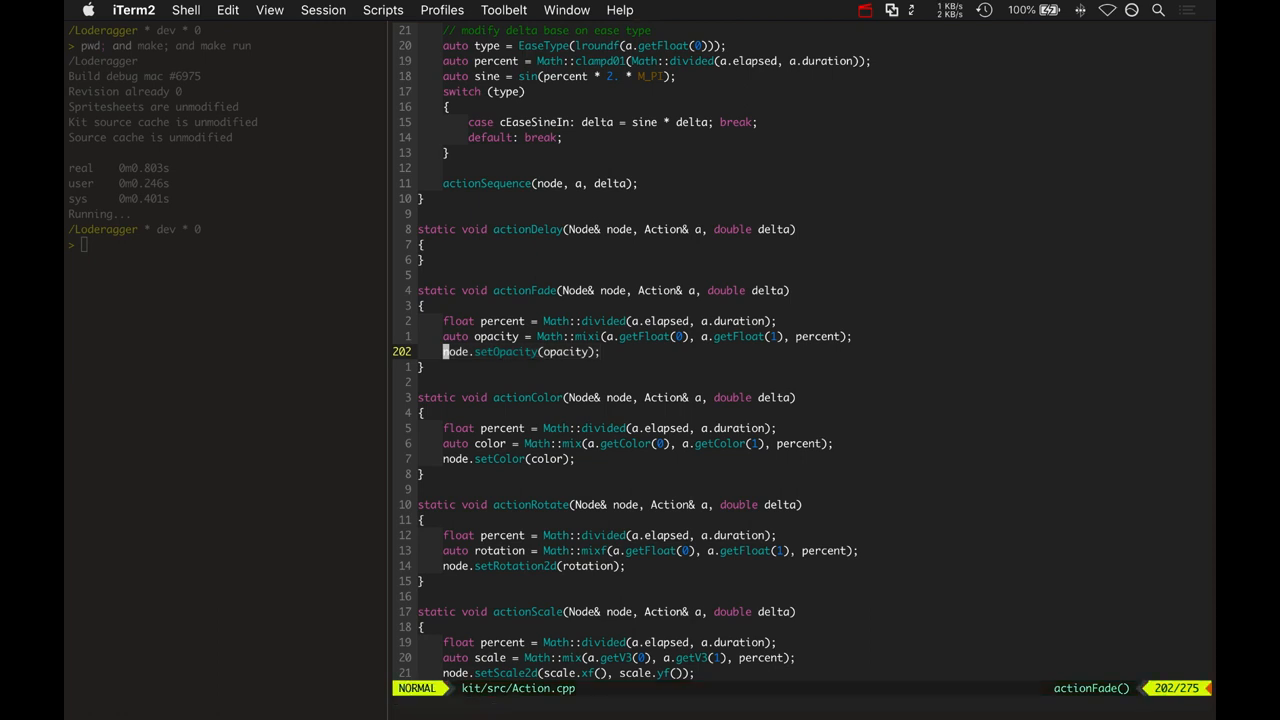